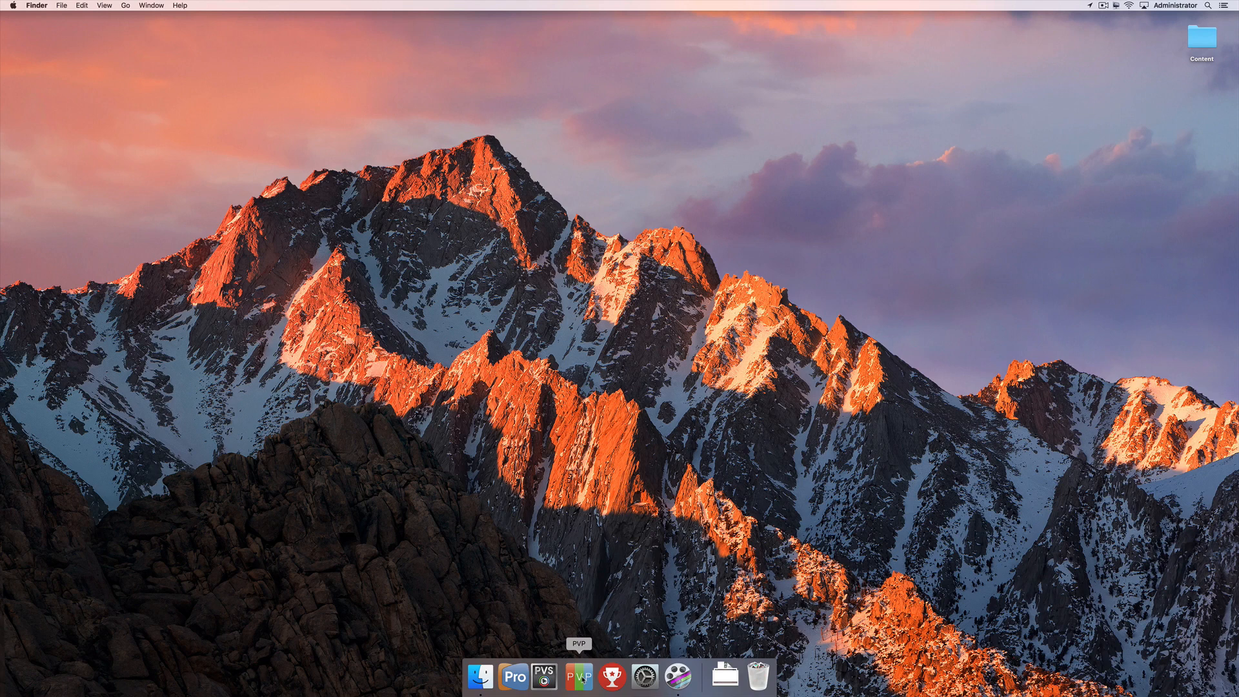
- Launch PVP from the Dock so the Welcome to PVP window appears
{"action": "left_click", "coordinate": [579, 675]}
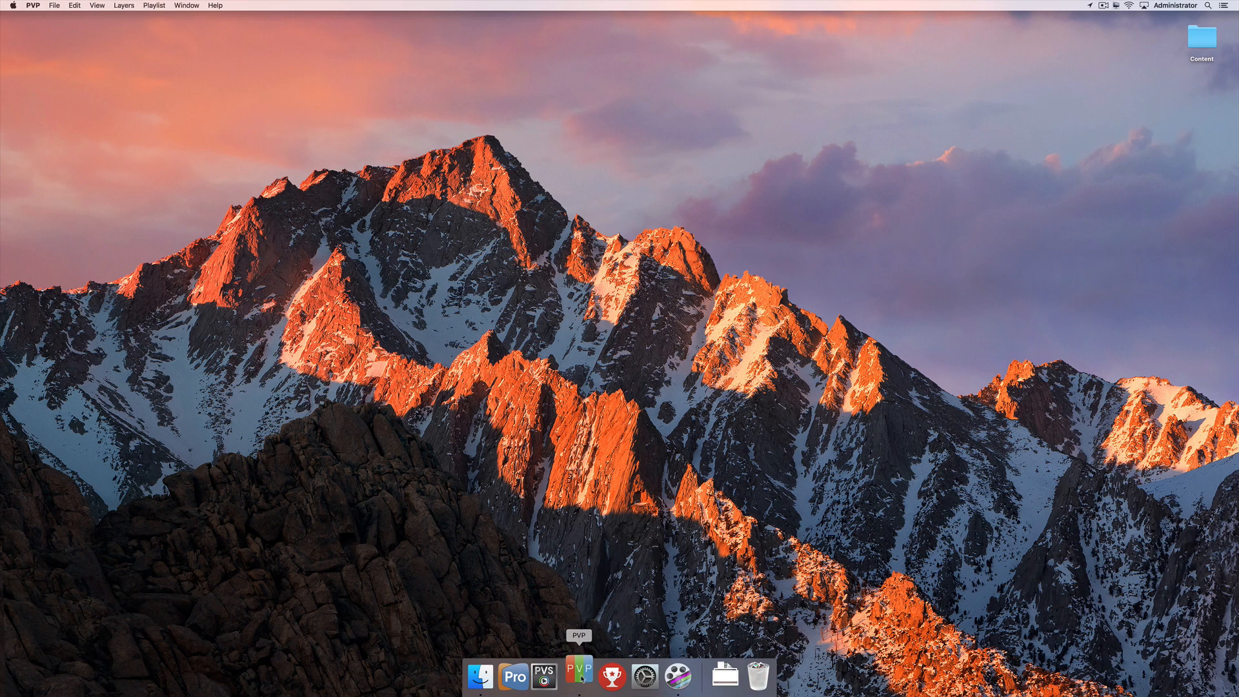
{"action": "left_click", "coordinate": [578, 674]}
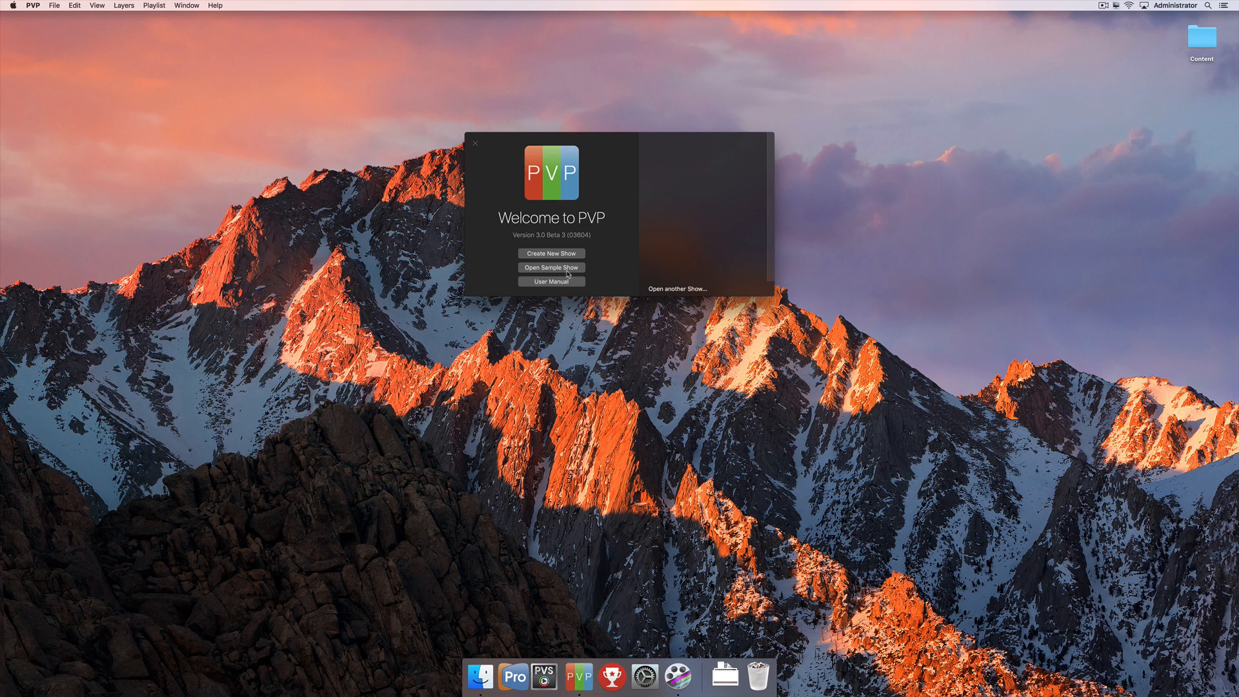
- Create a new show, bringing up the screens and outputs setup sheet
{"action": "left_click", "coordinate": [550, 253]}
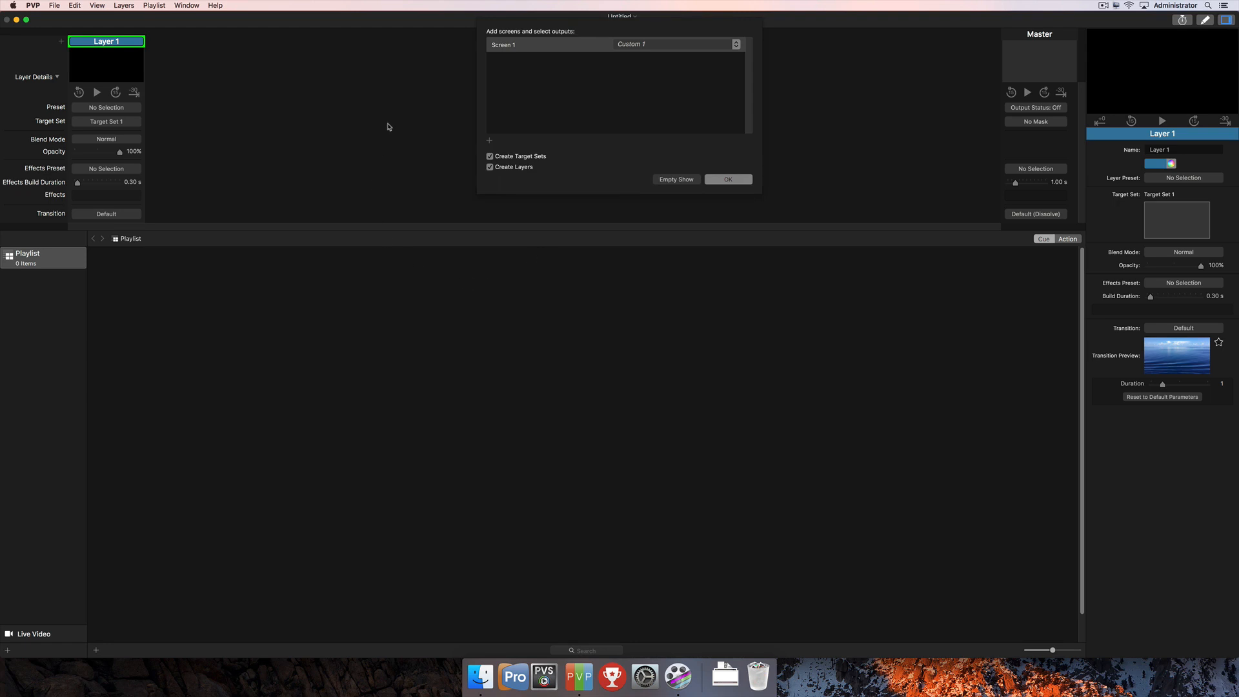
{"action": "mouse_move", "coordinate": [494, 22]}
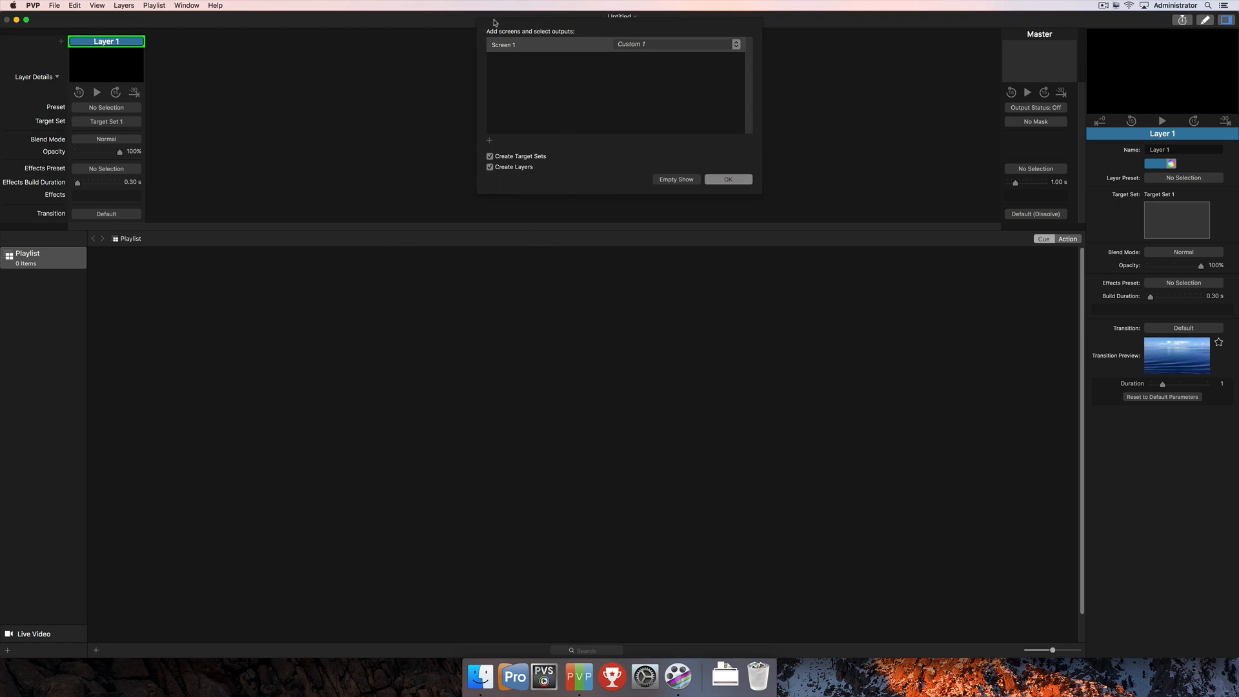
{"action": "mouse_move", "coordinate": [590, 71]}
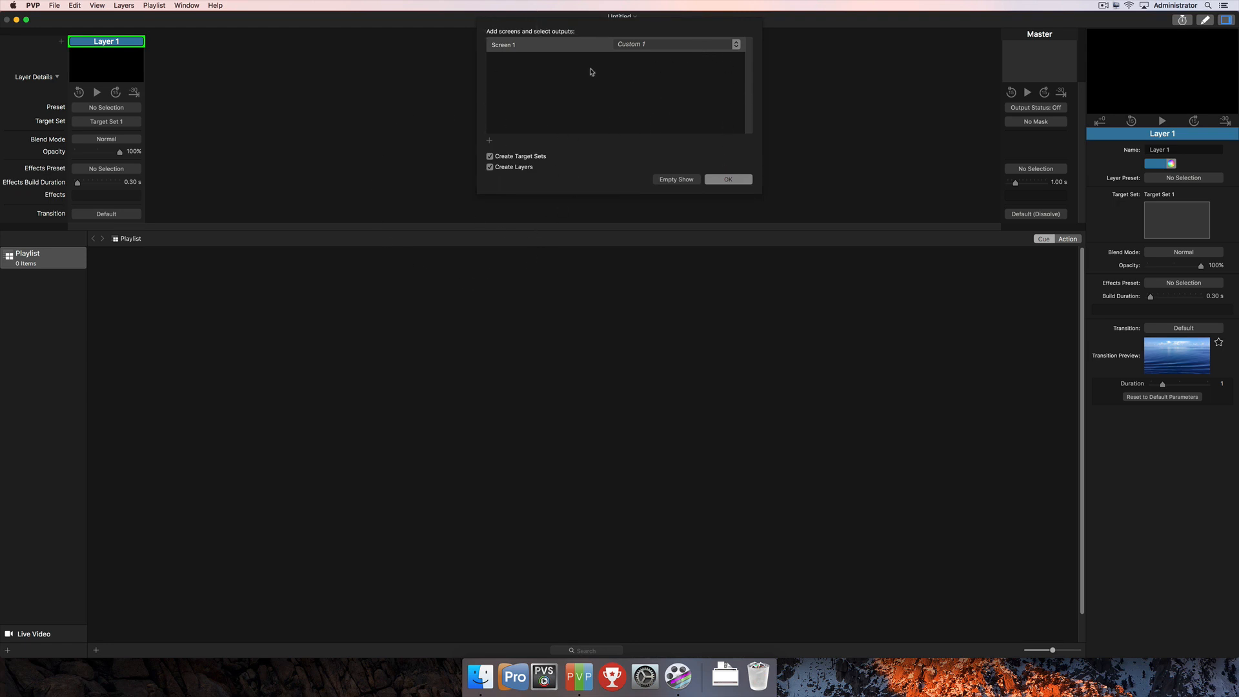
{"action": "mouse_move", "coordinate": [493, 52]}
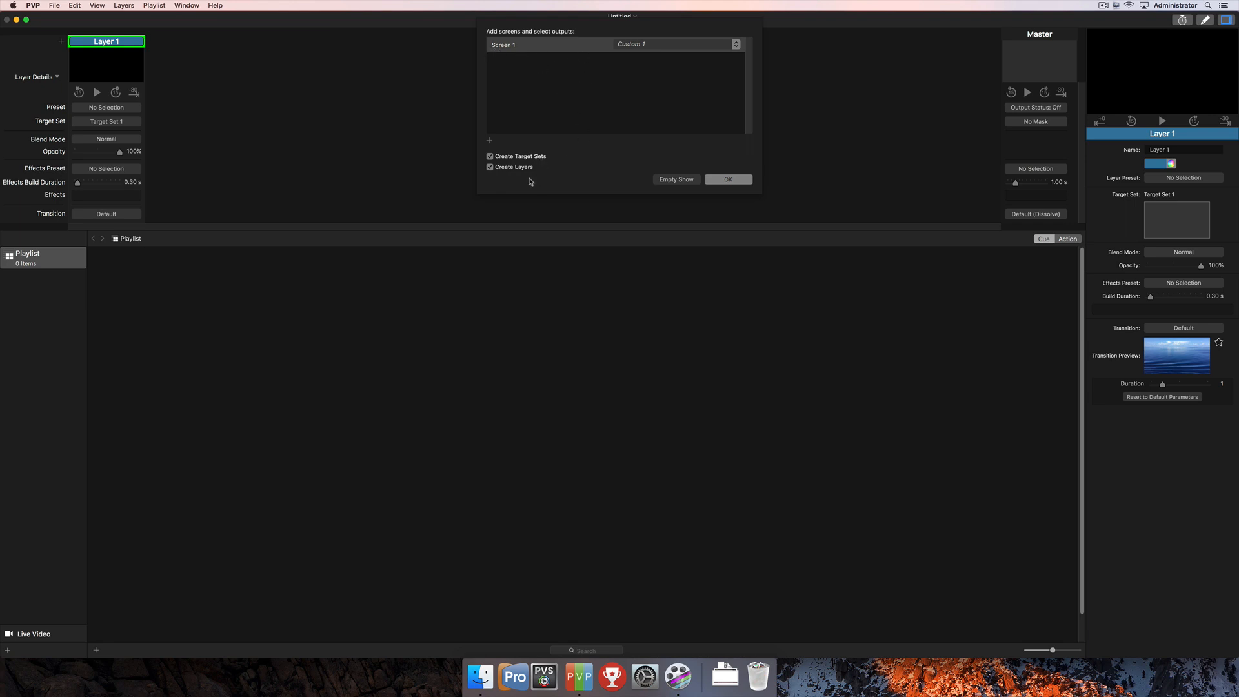
{"action": "mouse_move", "coordinate": [656, 64]}
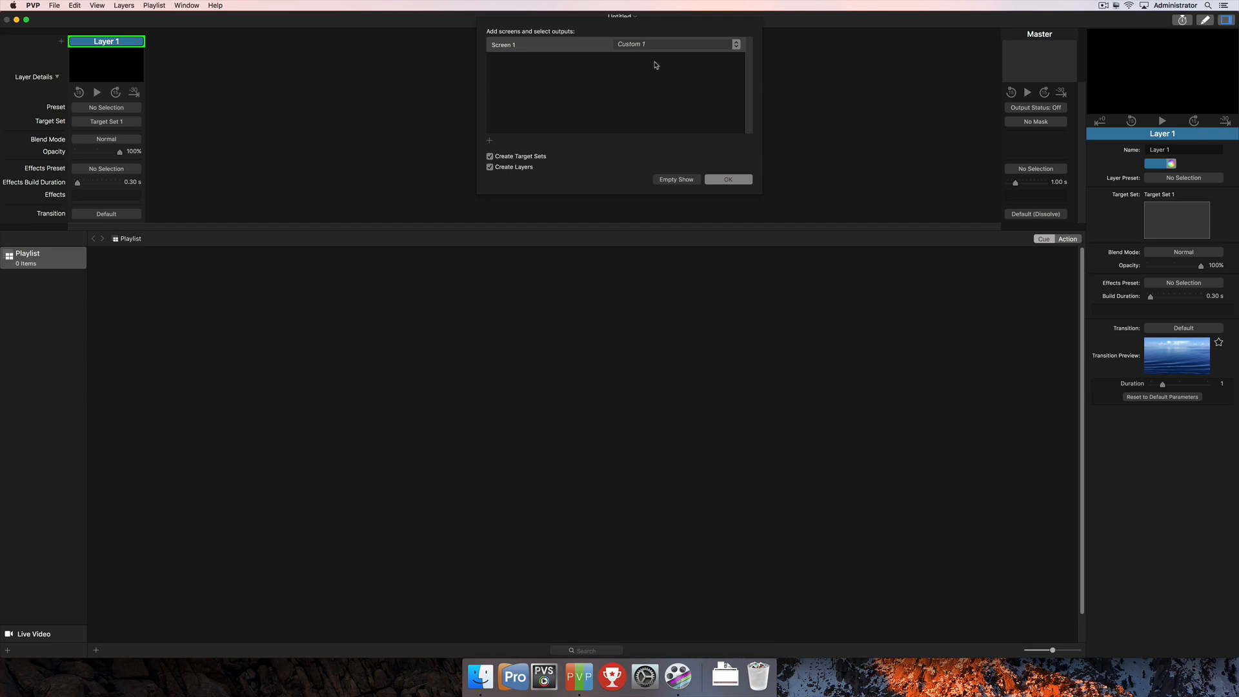
- List Screen 1's output choices: system display, UltraStudio HD Mini, NDI, Syphon and custom
{"action": "left_click", "coordinate": [735, 44]}
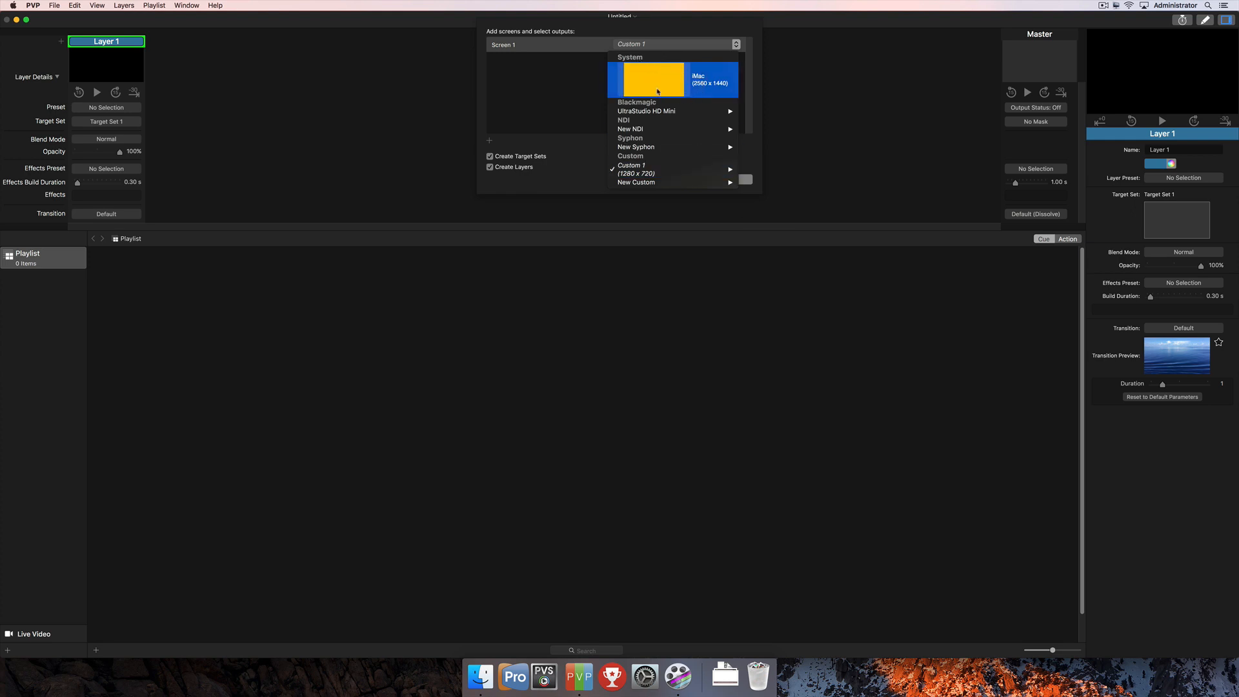
{"action": "mouse_move", "coordinate": [675, 85]}
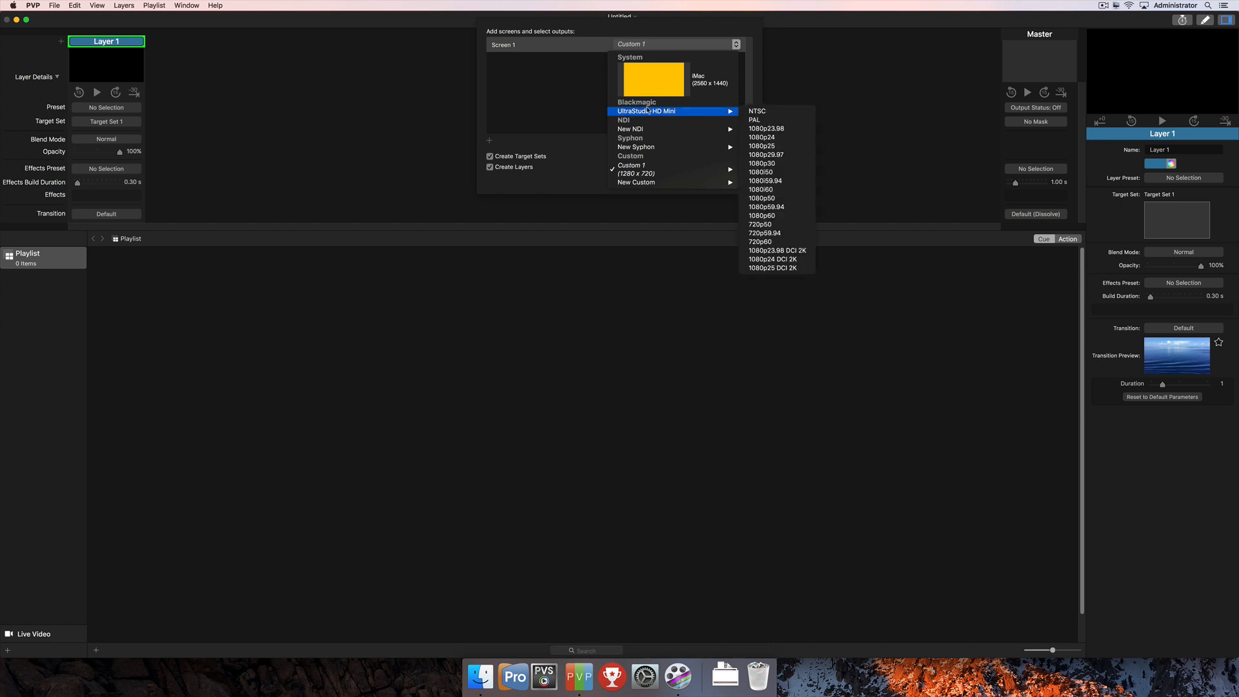
{"action": "mouse_move", "coordinate": [778, 181]}
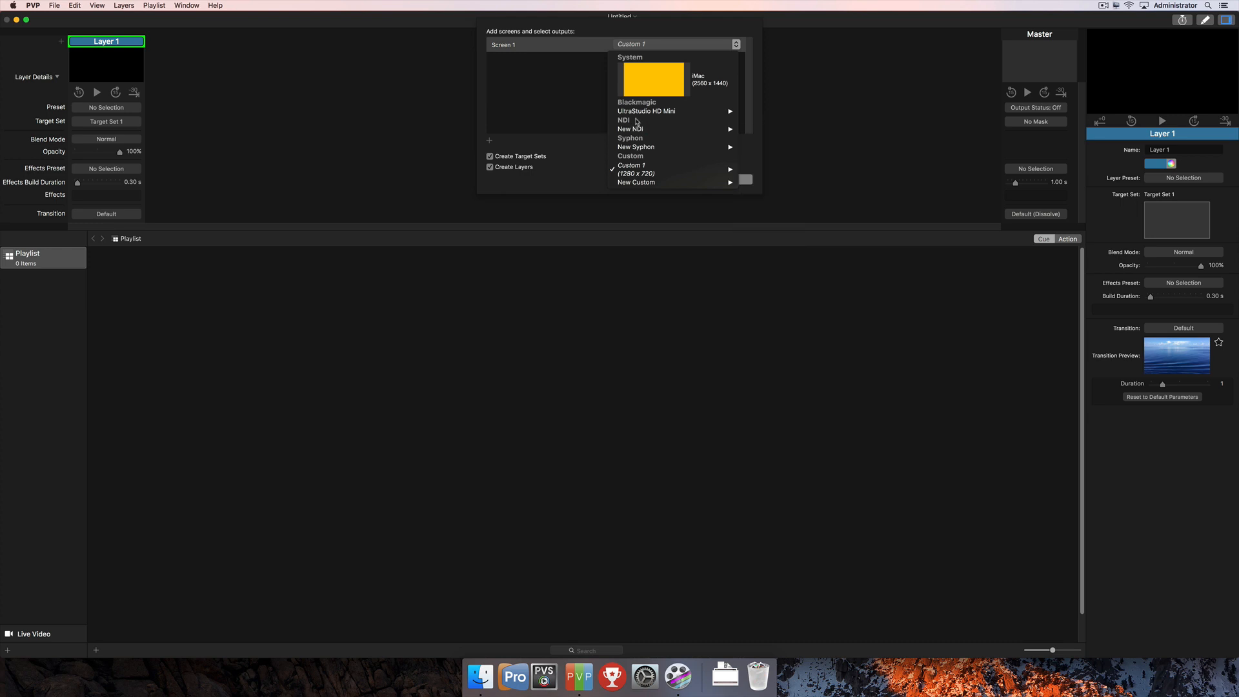
{"action": "mouse_move", "coordinate": [630, 129]}
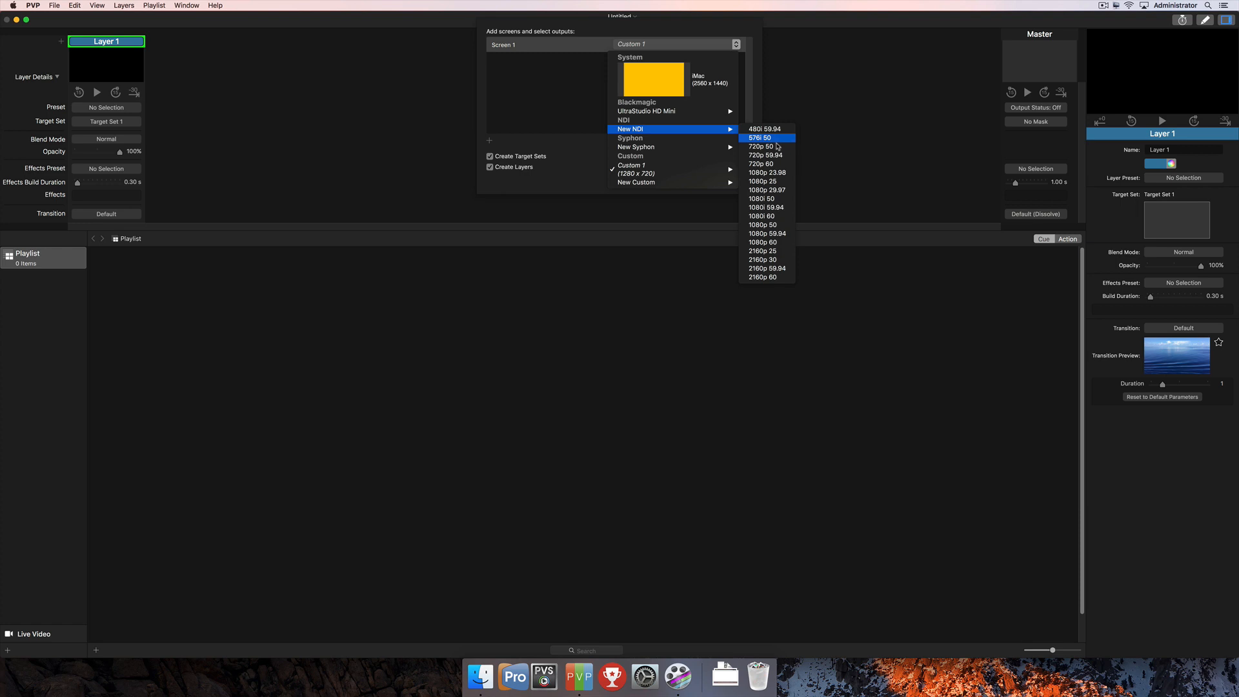
{"action": "mouse_move", "coordinate": [766, 190]}
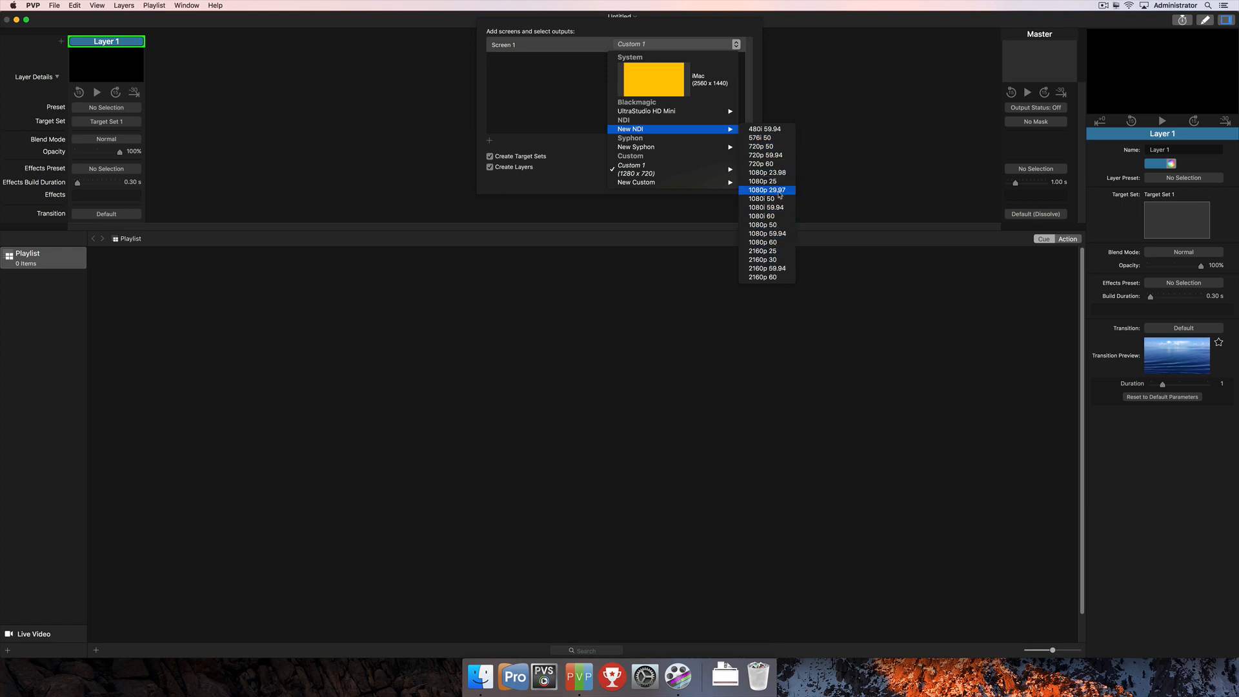
{"action": "mouse_move", "coordinate": [635, 146]}
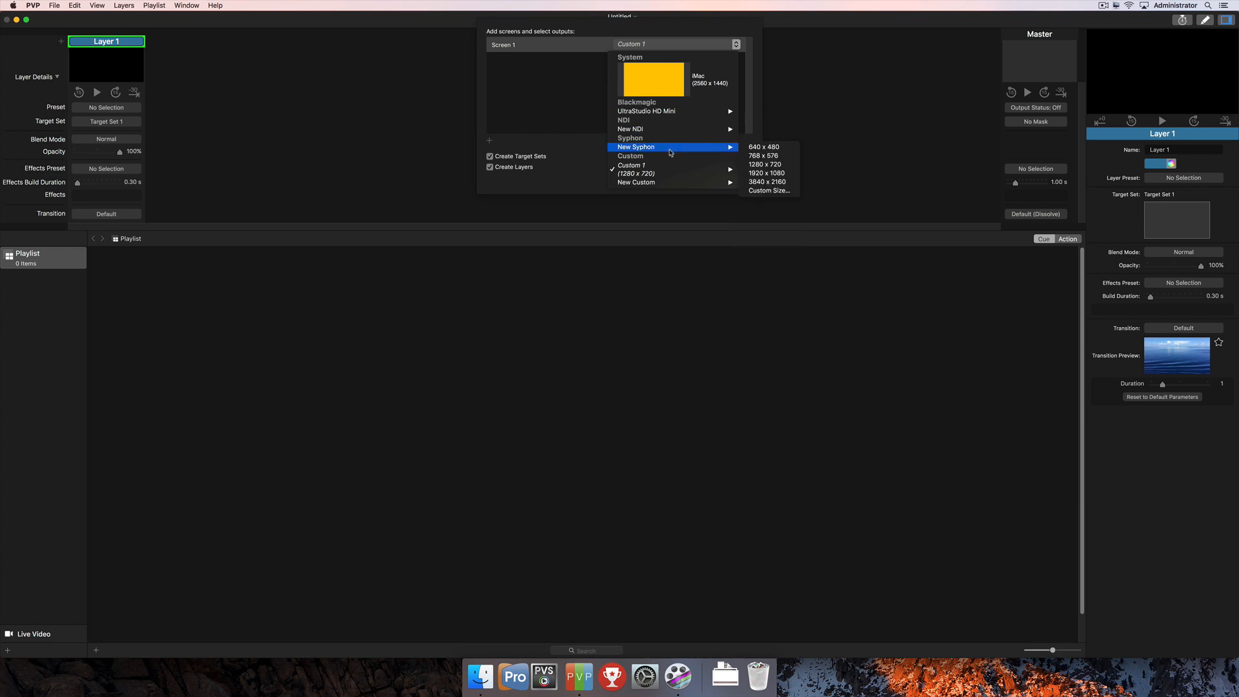
{"action": "mouse_move", "coordinate": [763, 155]}
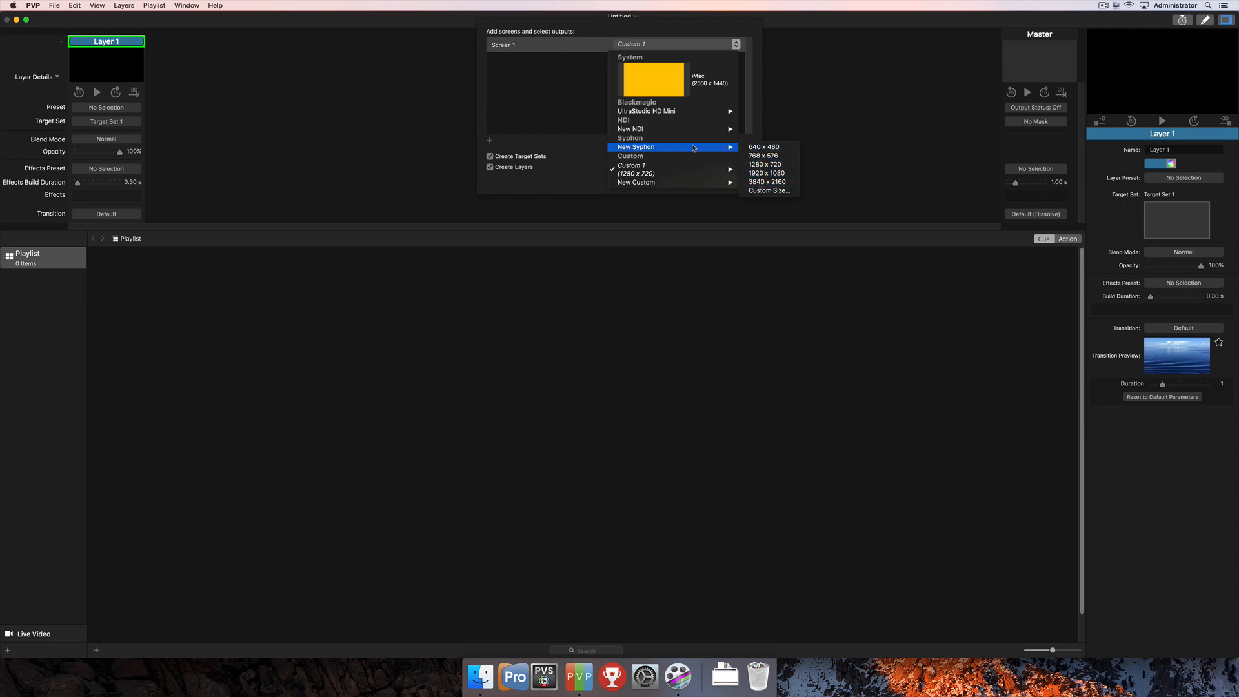
{"action": "mouse_move", "coordinate": [658, 154]}
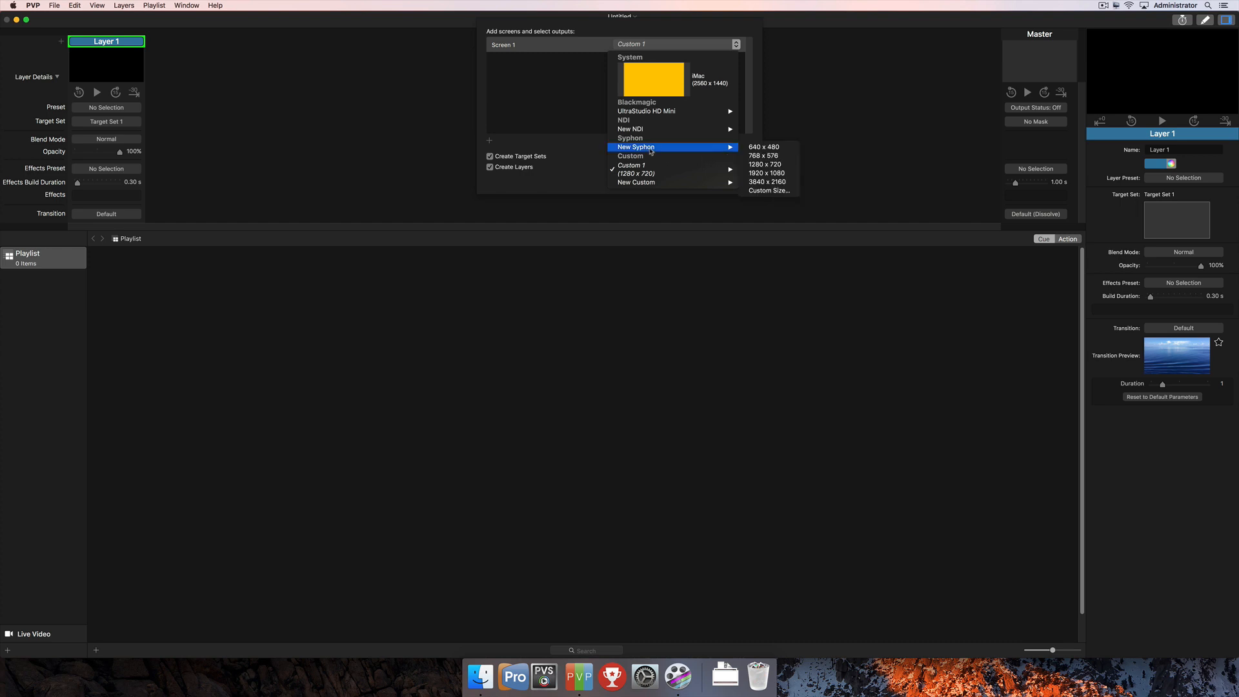
{"action": "mouse_move", "coordinate": [647, 169]}
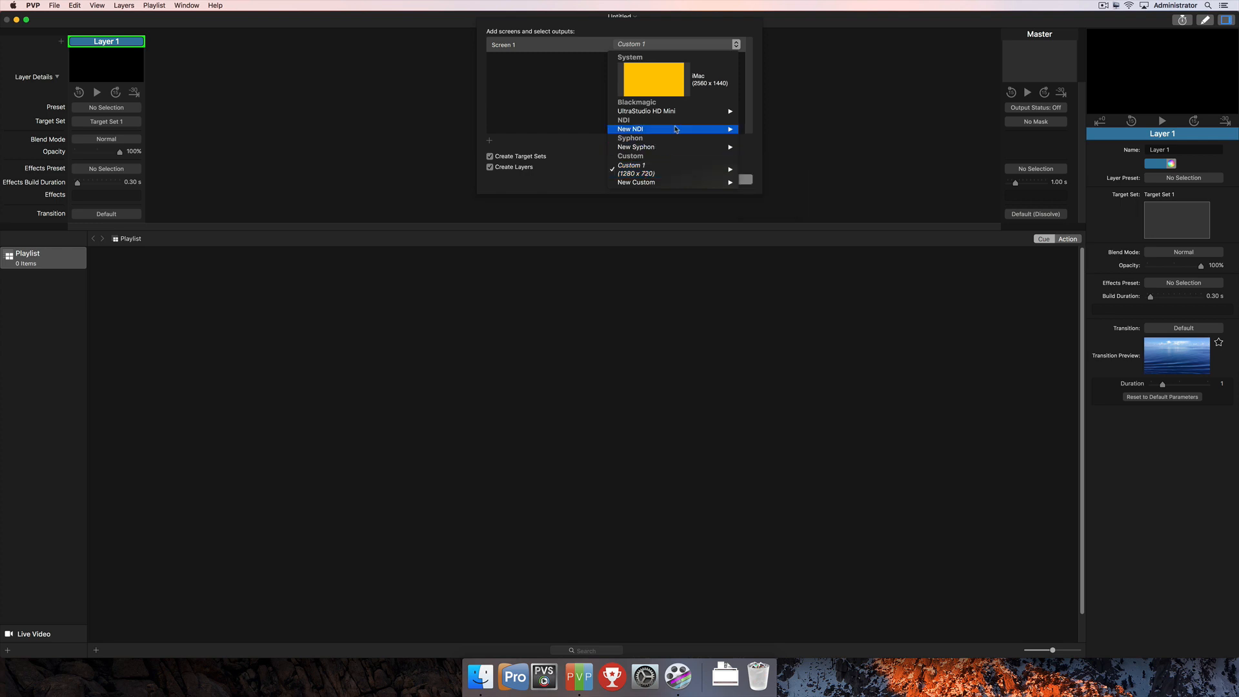
{"action": "mouse_move", "coordinate": [675, 111]}
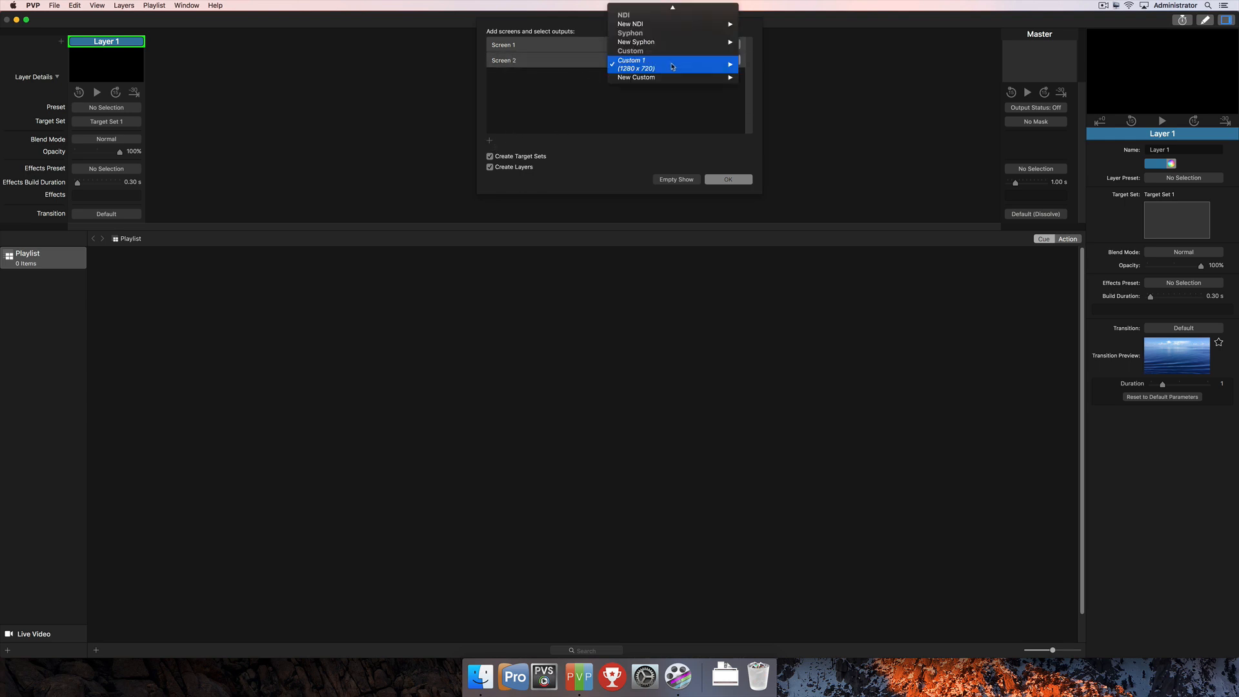
{"action": "mouse_move", "coordinate": [629, 23]}
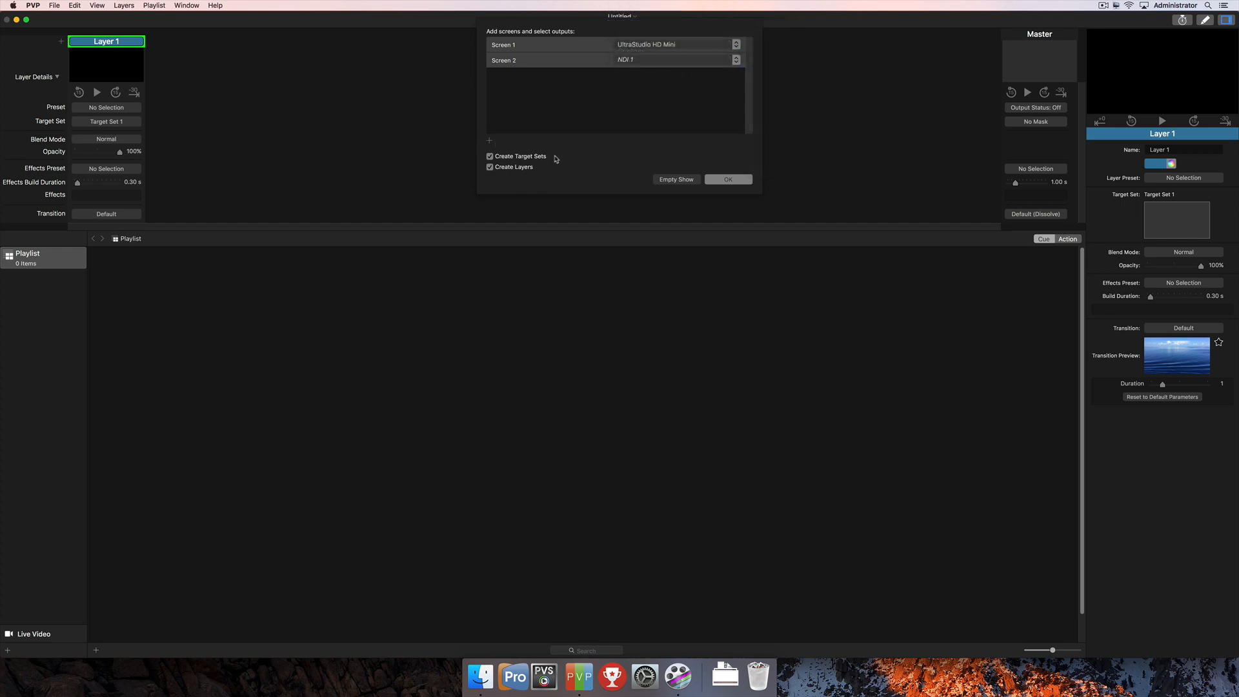
{"action": "mouse_move", "coordinate": [512, 164]}
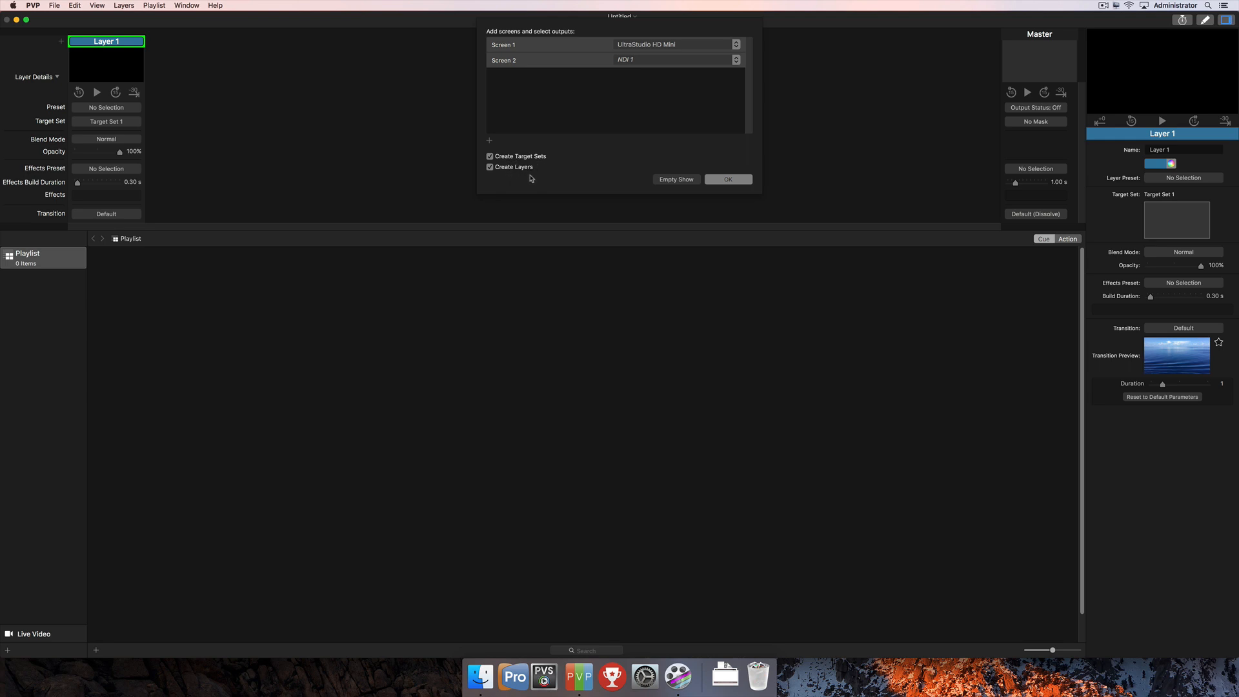
{"action": "mouse_move", "coordinate": [541, 172]}
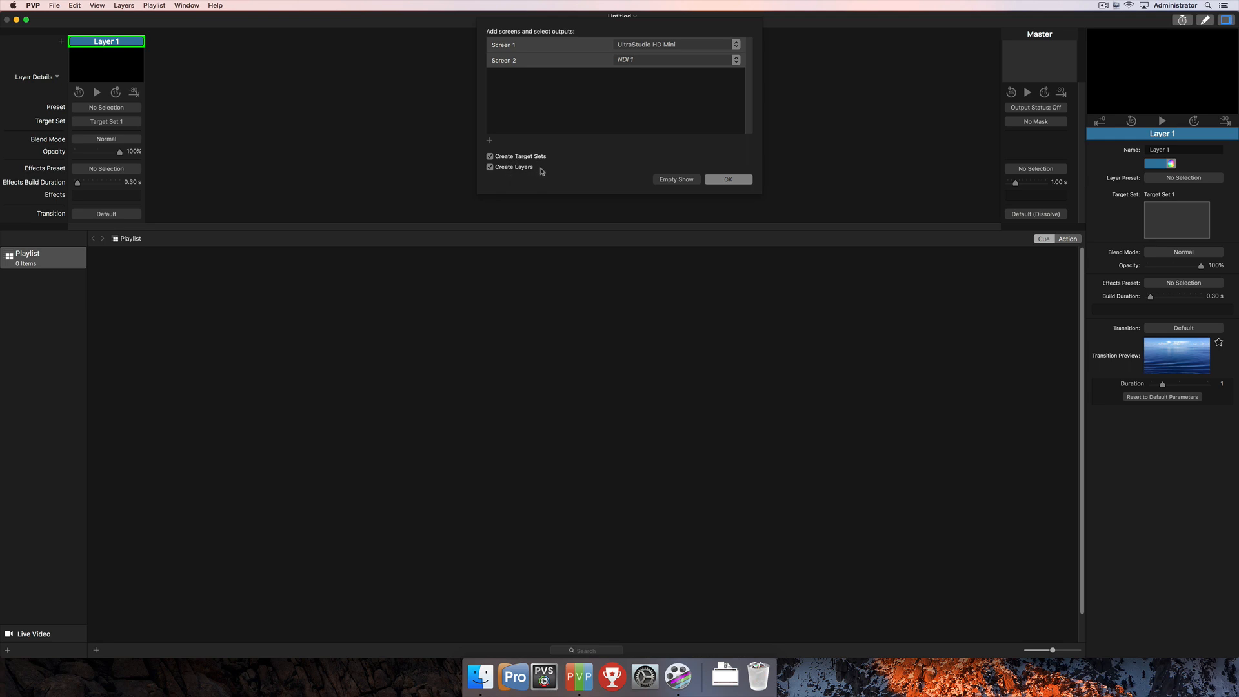
{"action": "mouse_move", "coordinate": [541, 169]}
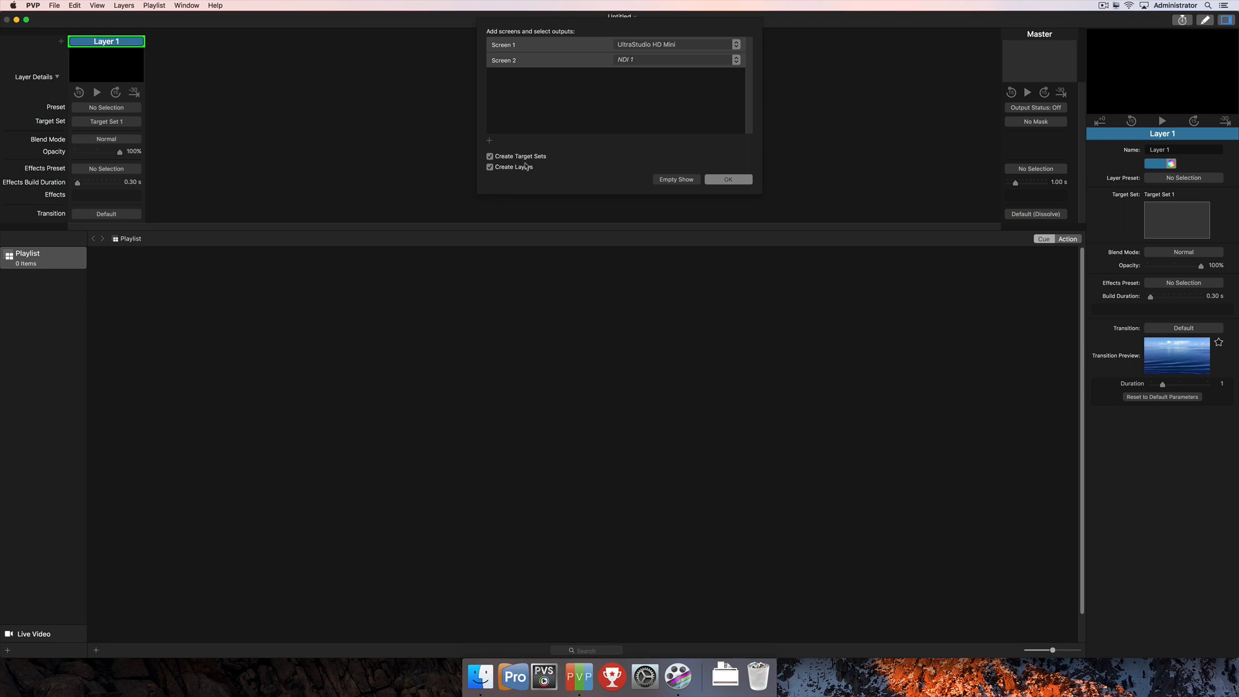
{"action": "mouse_move", "coordinate": [576, 97]}
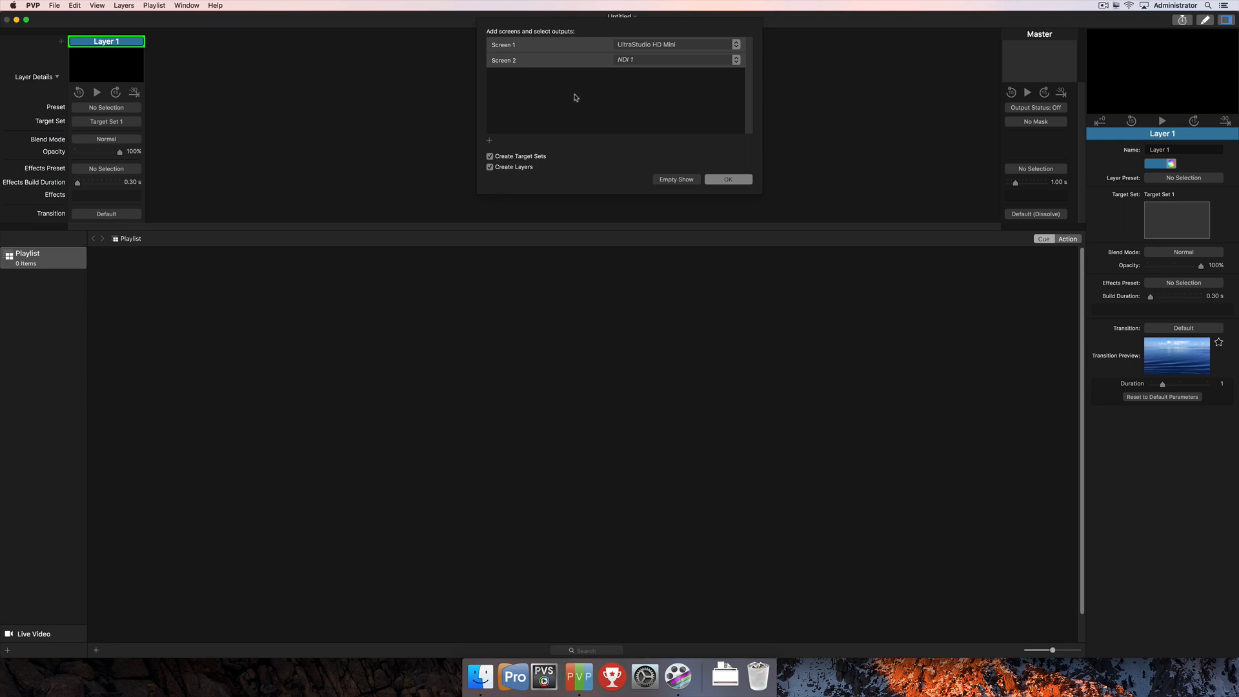
{"action": "mouse_move", "coordinate": [525, 163]}
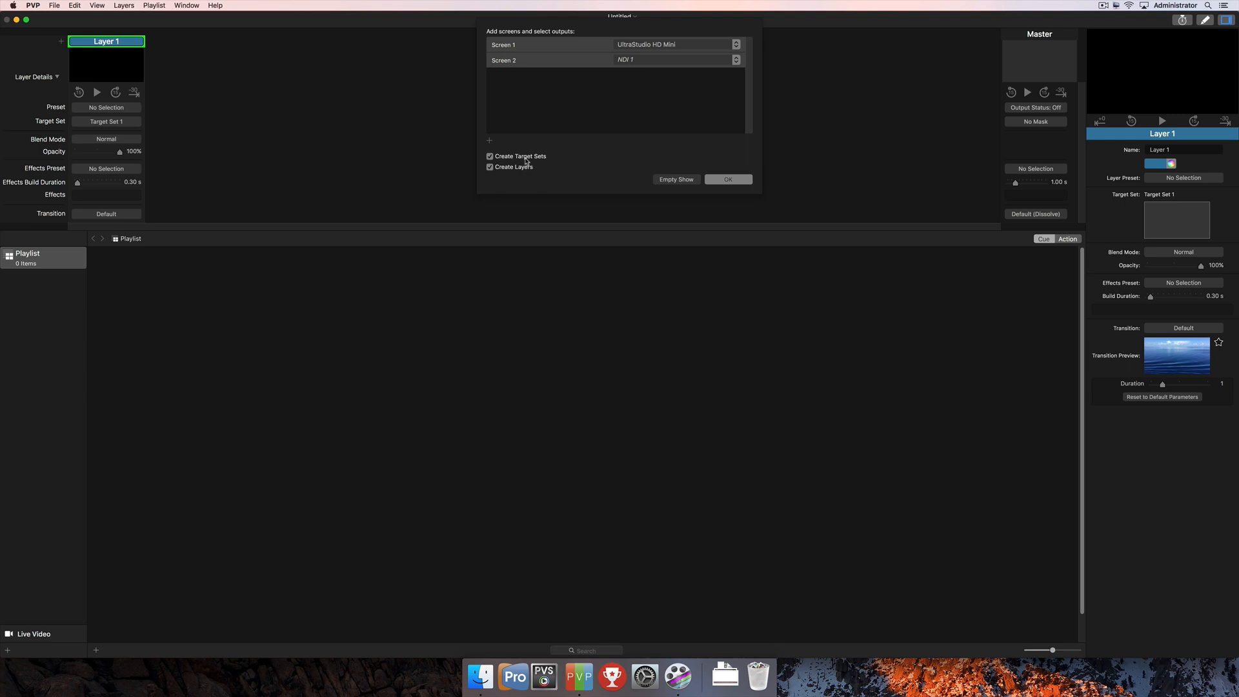
{"action": "mouse_move", "coordinate": [524, 178]}
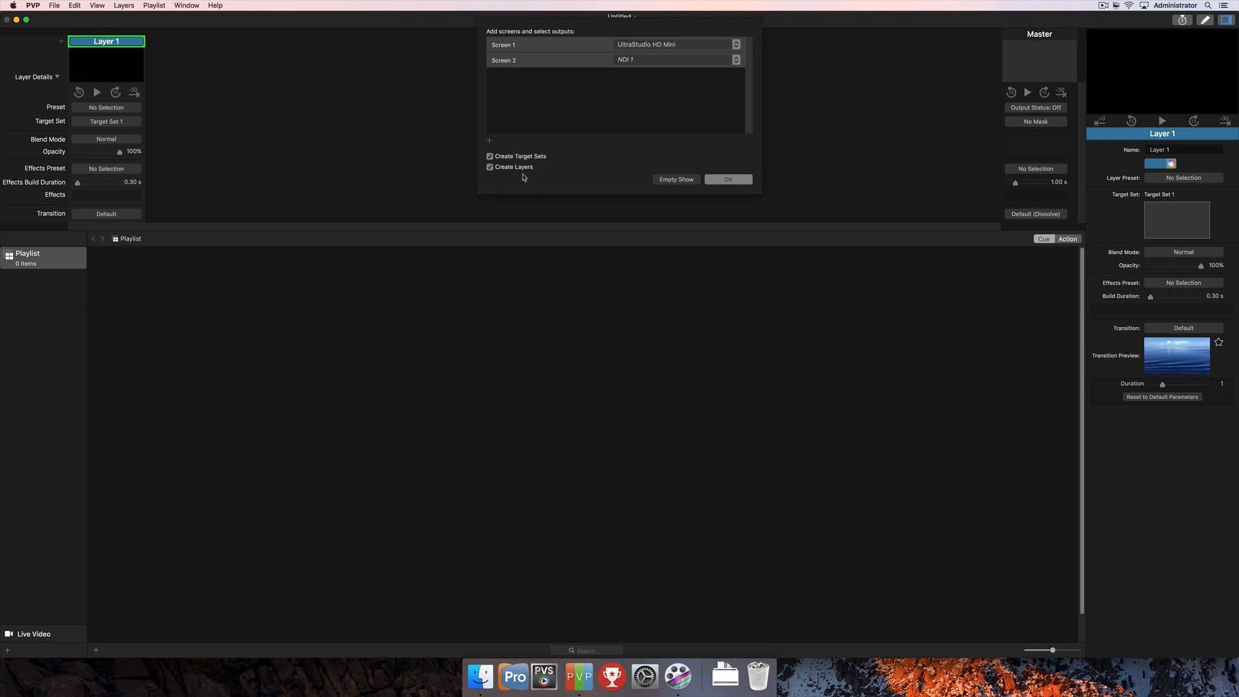
{"action": "mouse_move", "coordinate": [712, 157]}
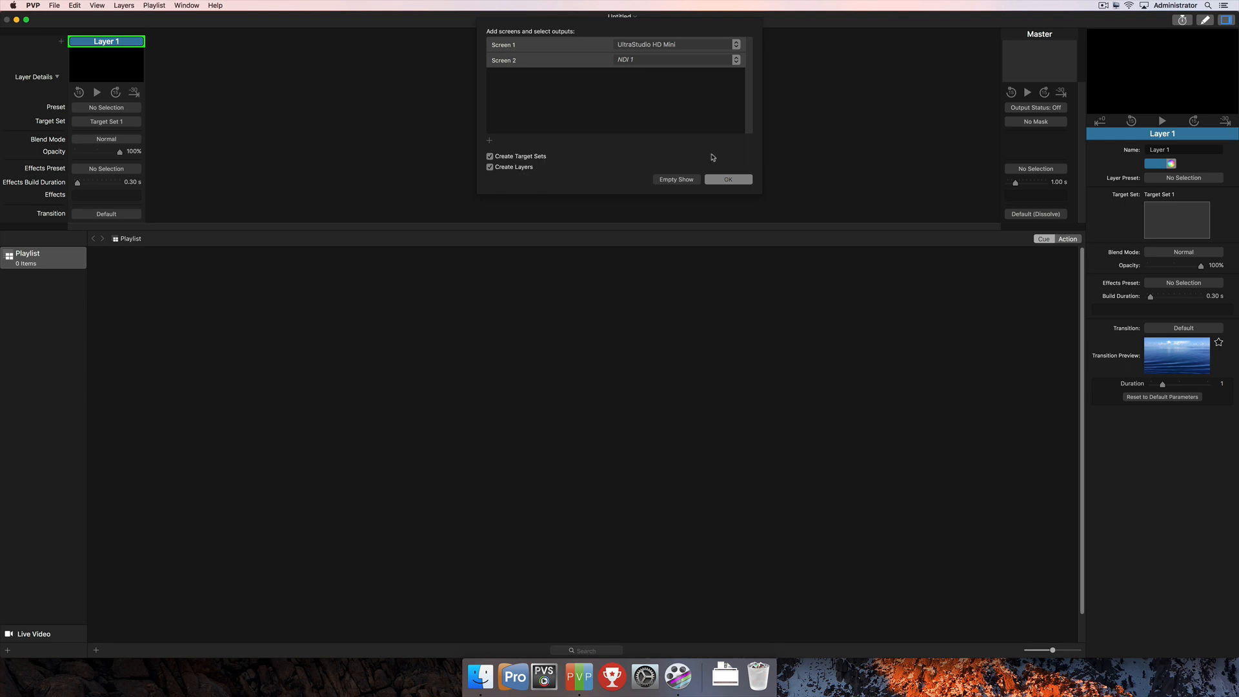
- Confirm the show with Layer 1 on Target Set 1 and Layer 2 on Target Set 2
{"action": "left_click", "coordinate": [726, 179]}
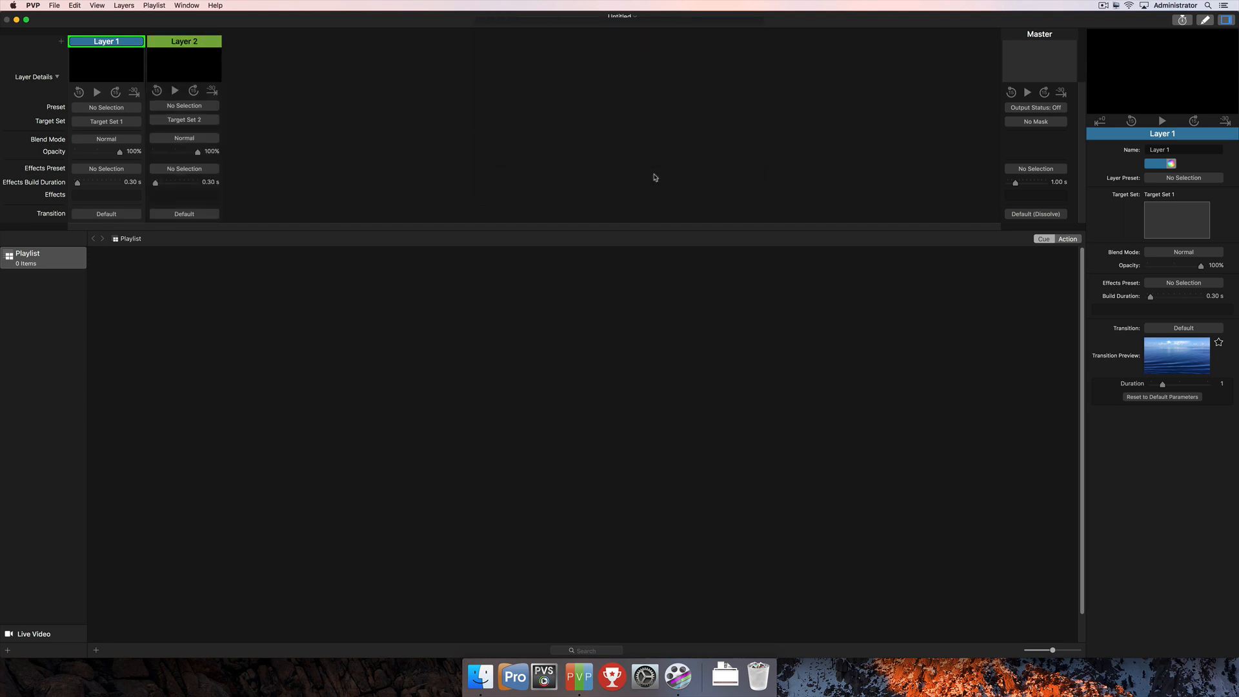
{"action": "left_click", "coordinate": [106, 41]}
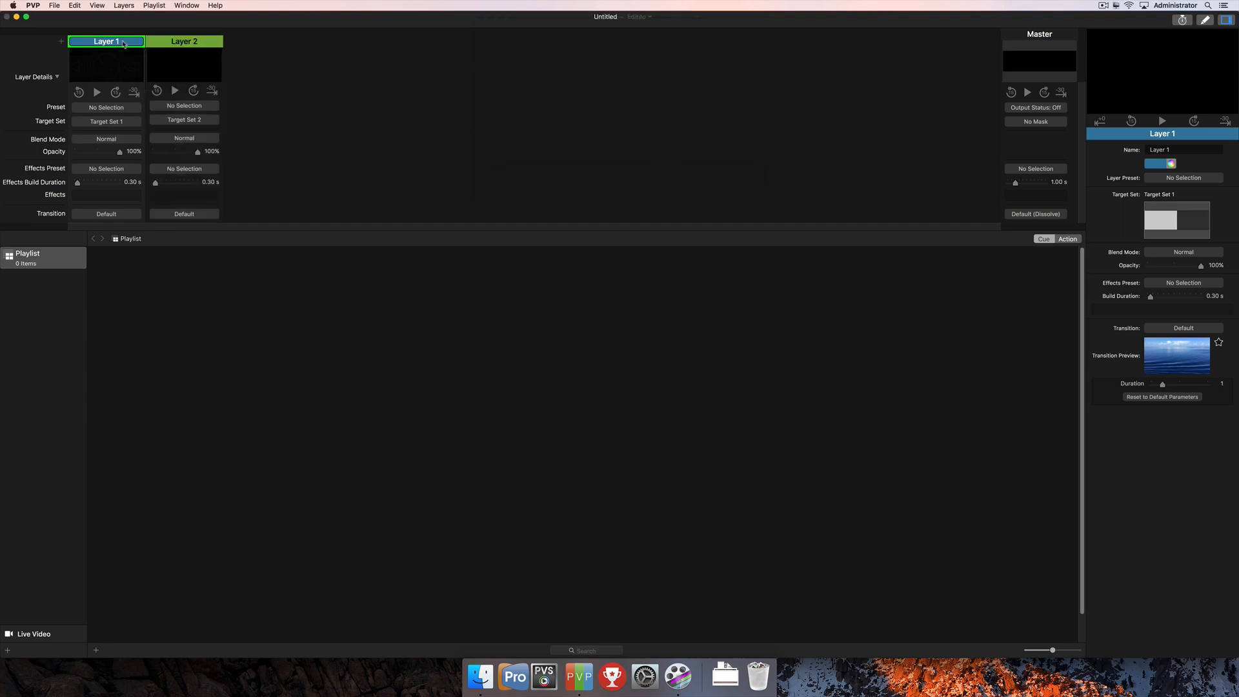
{"action": "mouse_move", "coordinate": [239, 148]}
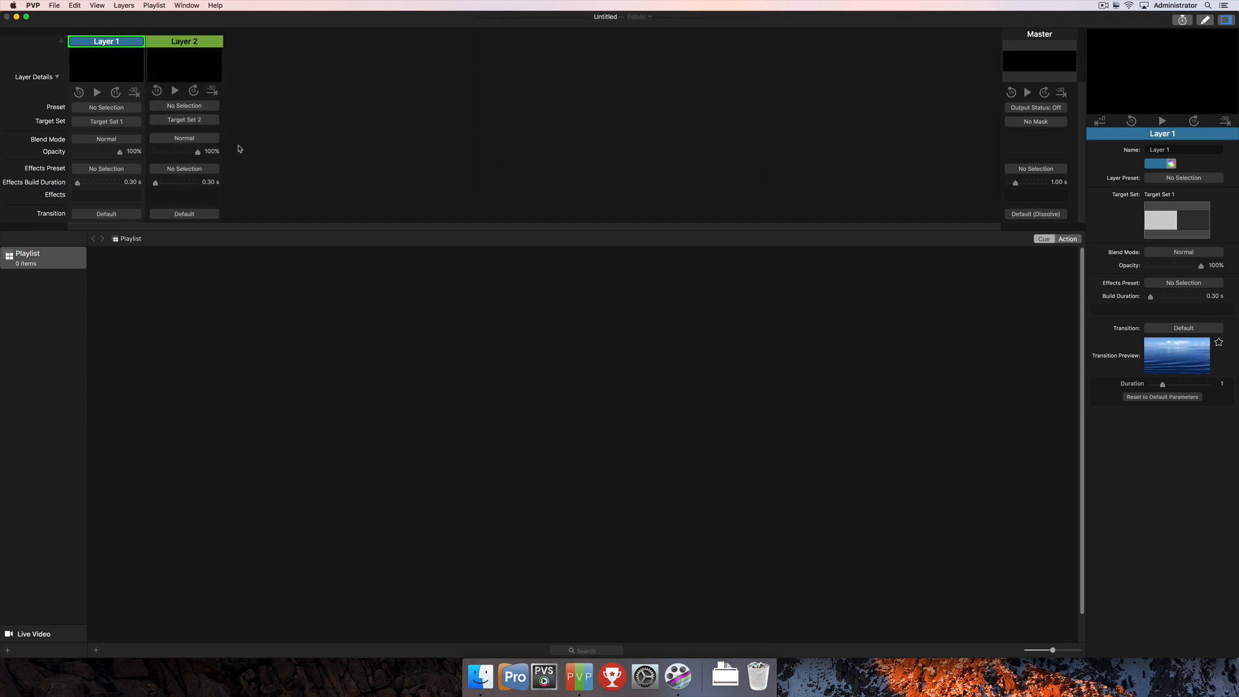
{"action": "left_click", "coordinate": [105, 121]}
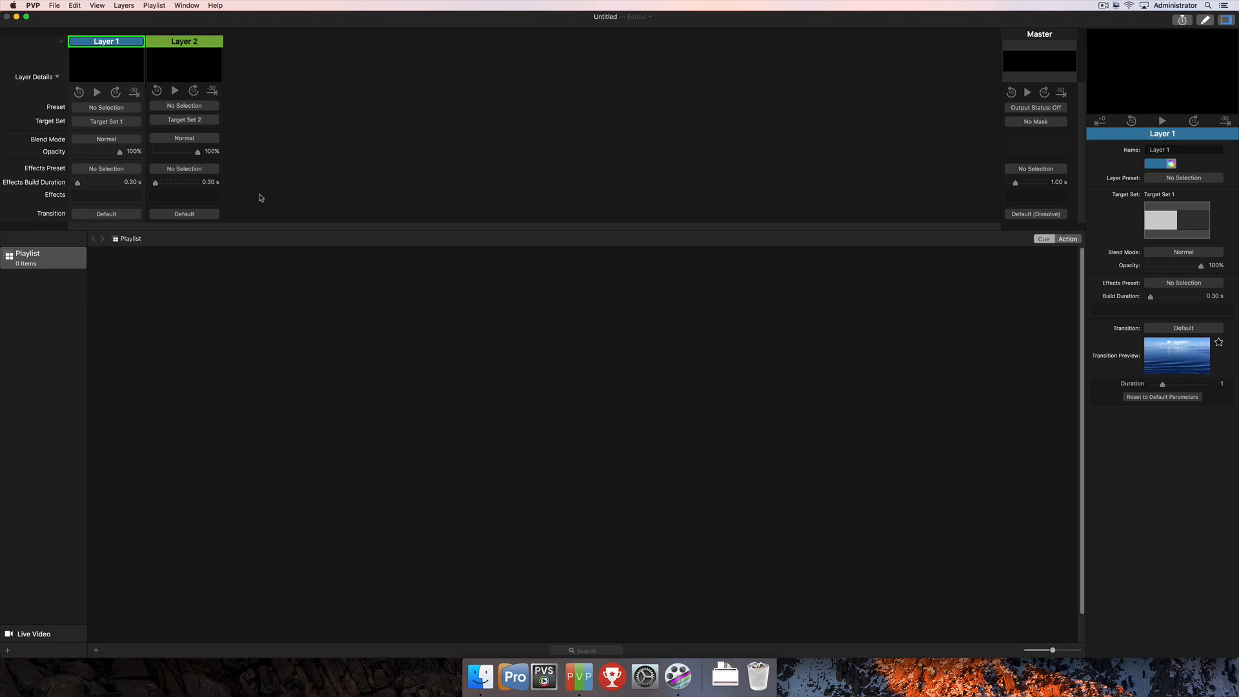
{"action": "mouse_move", "coordinate": [267, 167]}
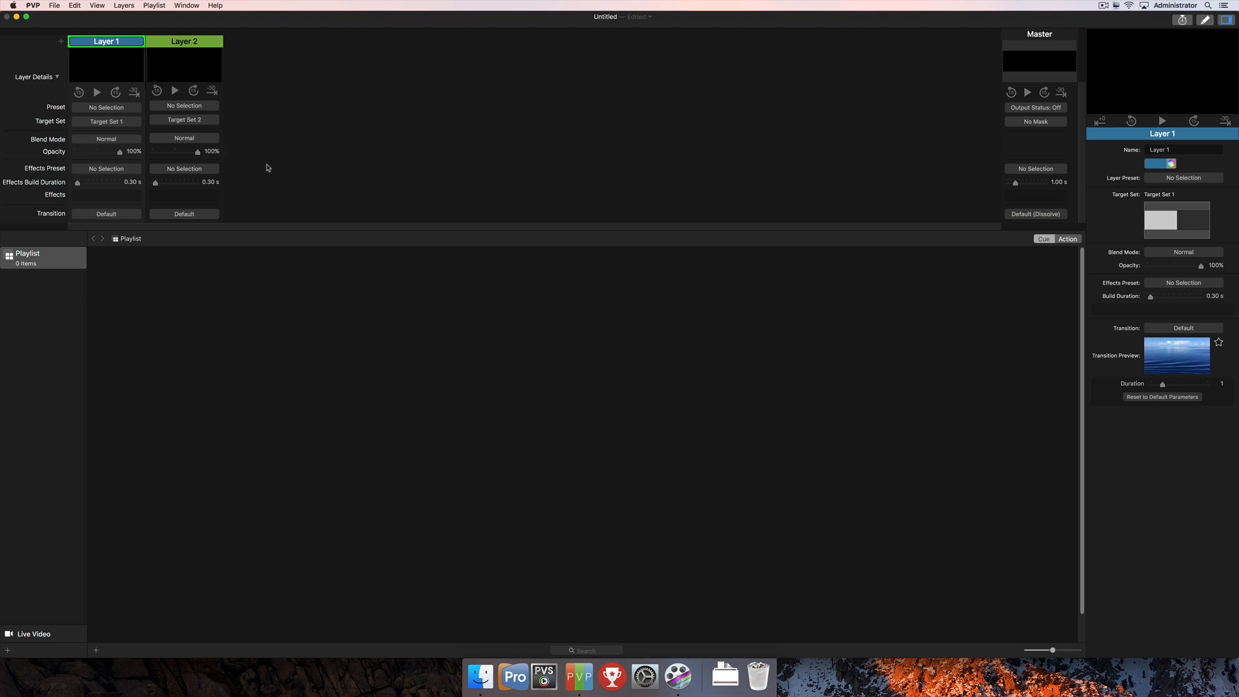
{"action": "mouse_move", "coordinate": [283, 158]}
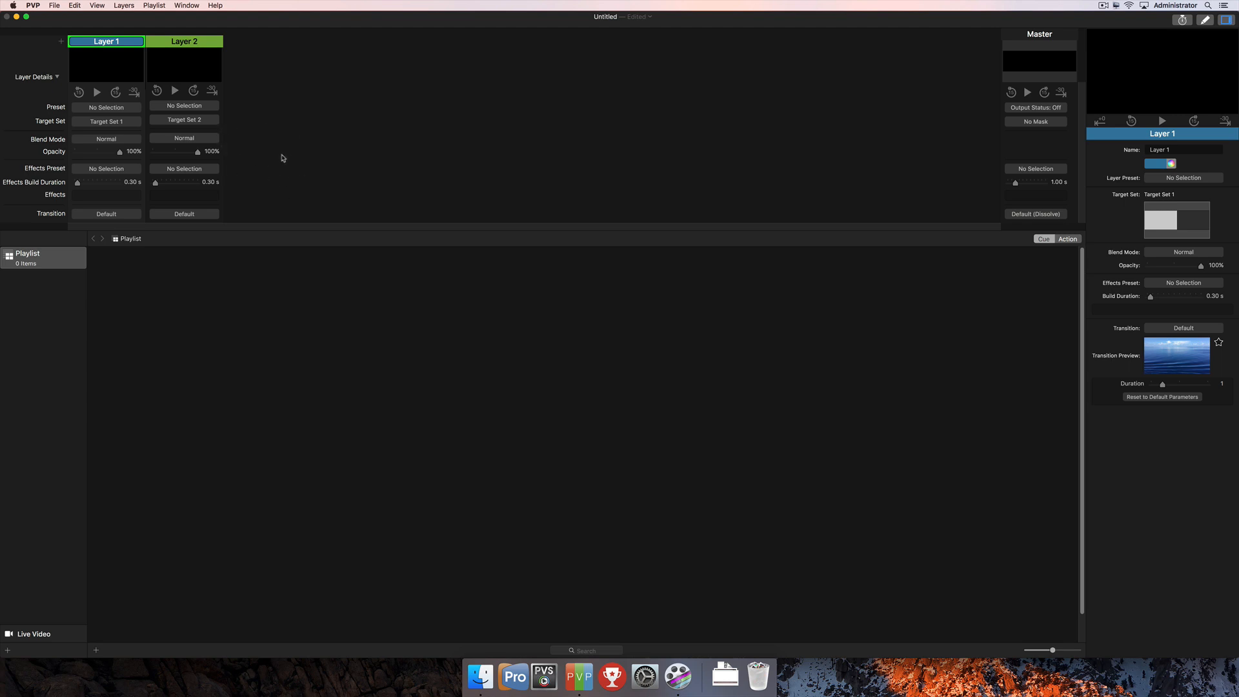
{"action": "mouse_move", "coordinate": [442, 488]}
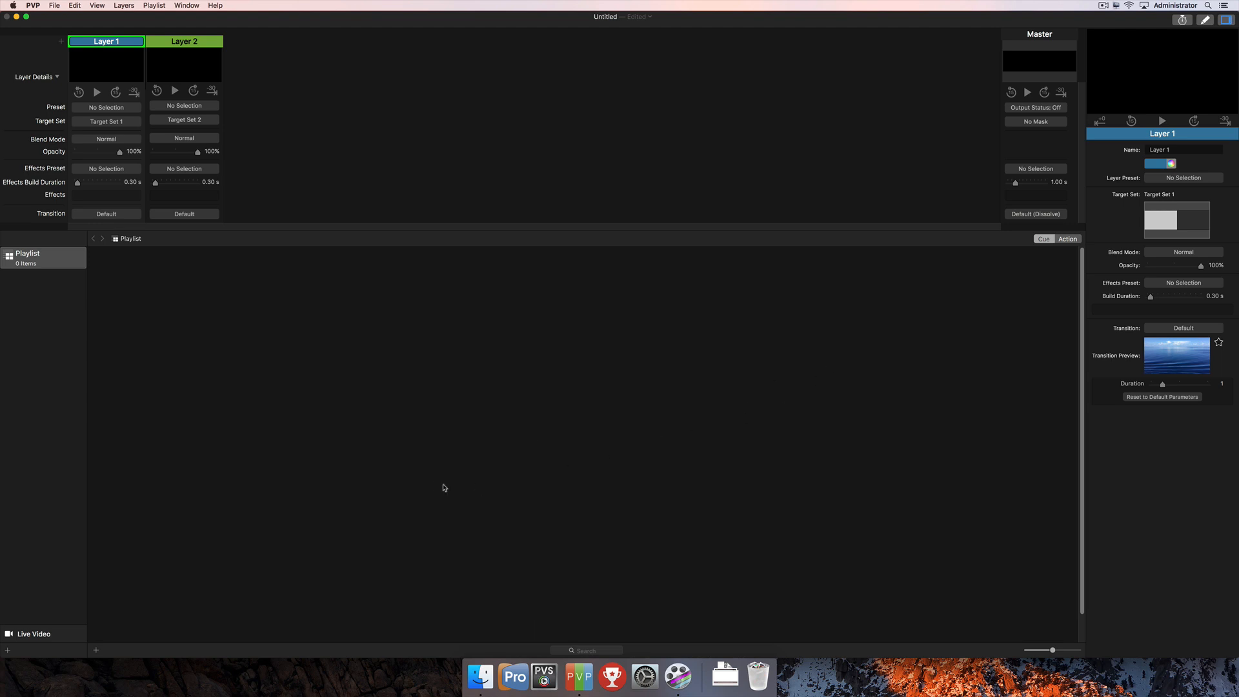
{"action": "mouse_move", "coordinate": [123, 641]}
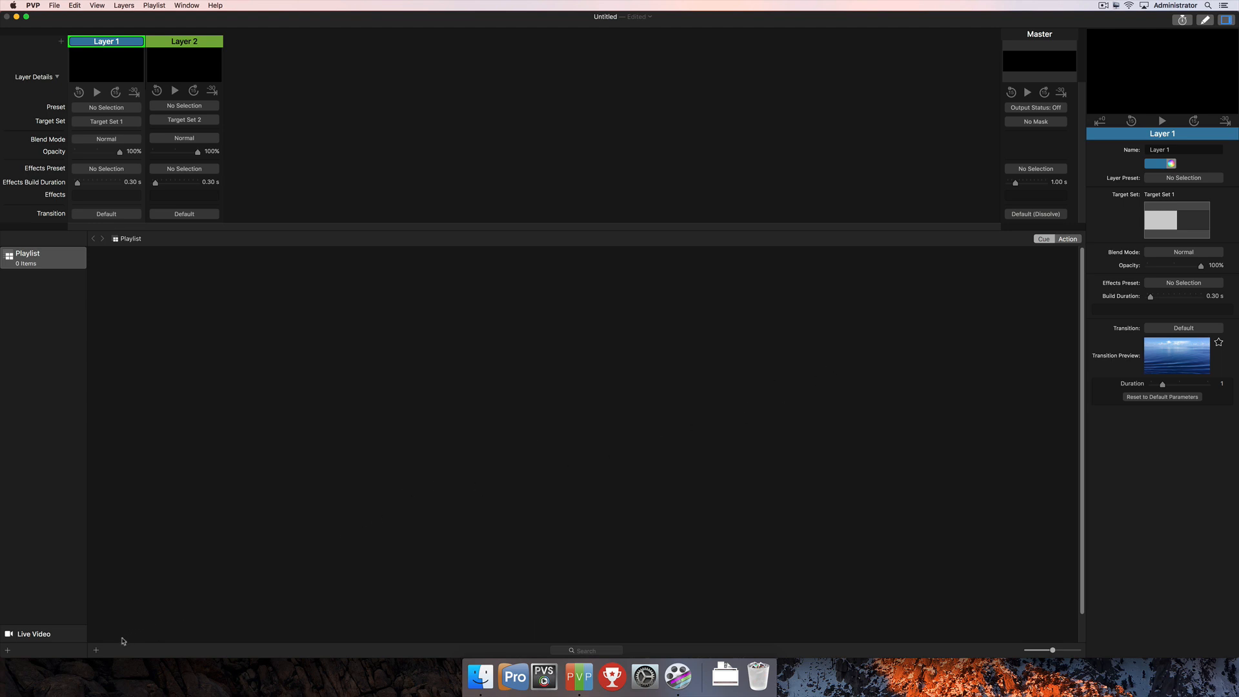
- Import the seven motion clips from the Desktop Content folder as playlist cues
{"action": "left_click", "coordinate": [8, 651]}
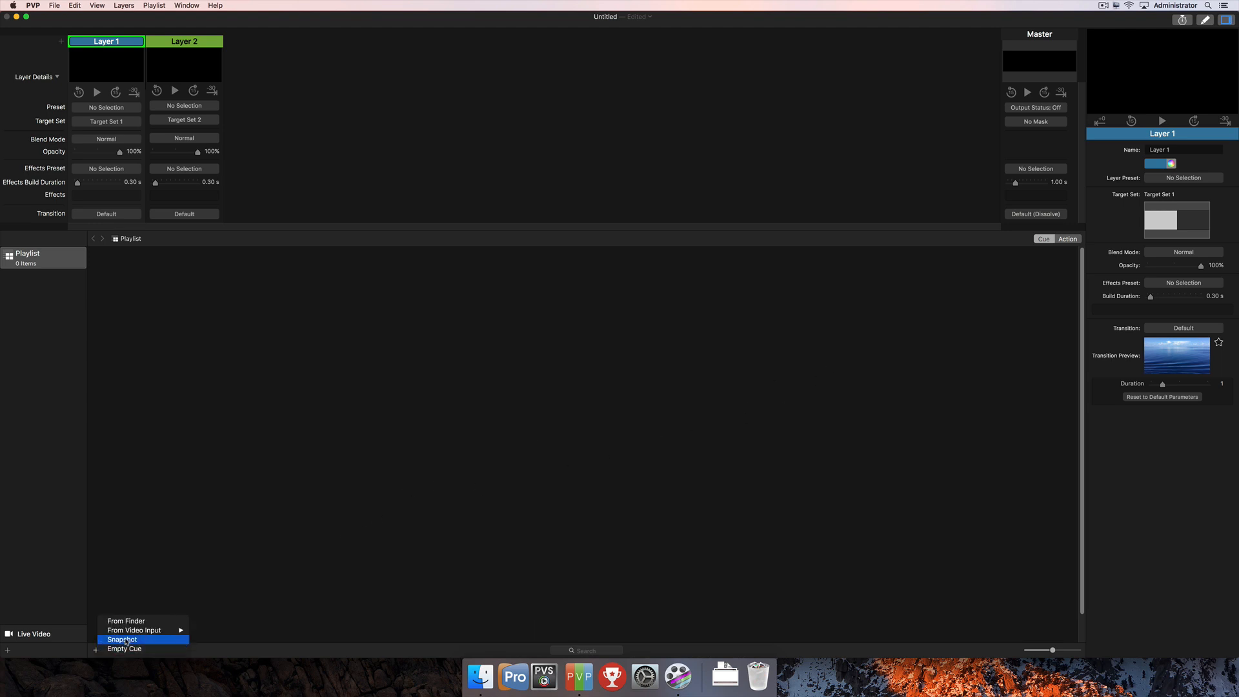
{"action": "left_click", "coordinate": [125, 621]}
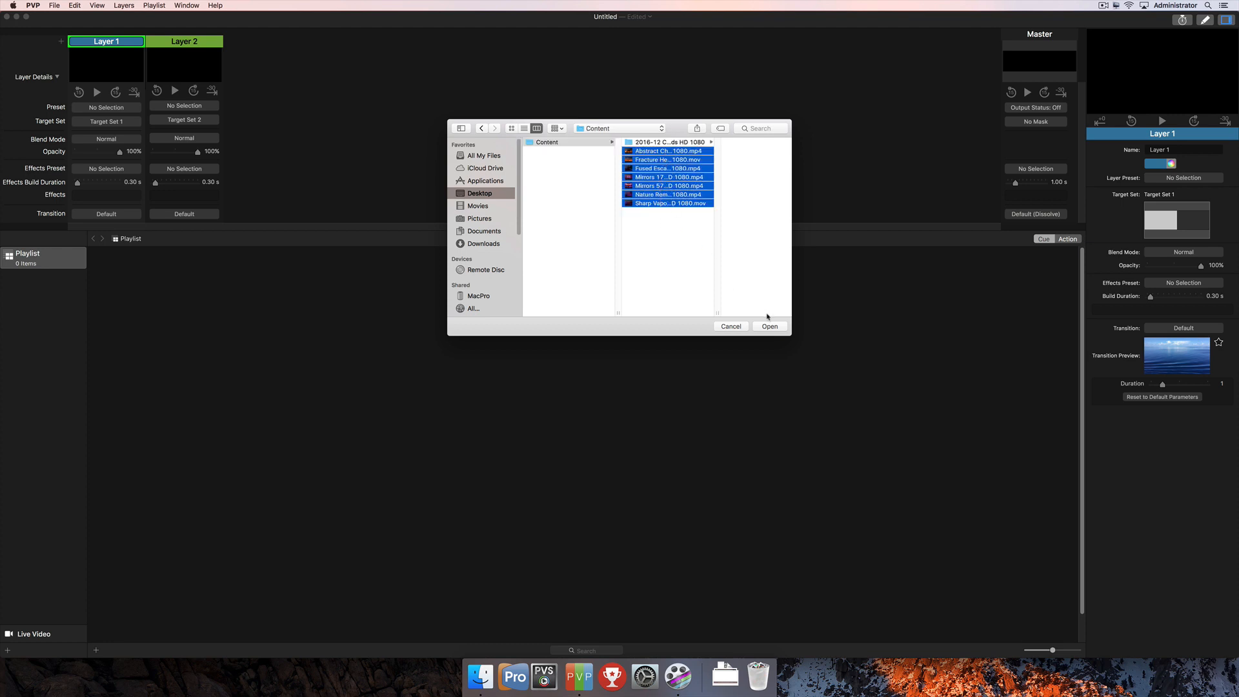
{"action": "left_click", "coordinate": [768, 326]}
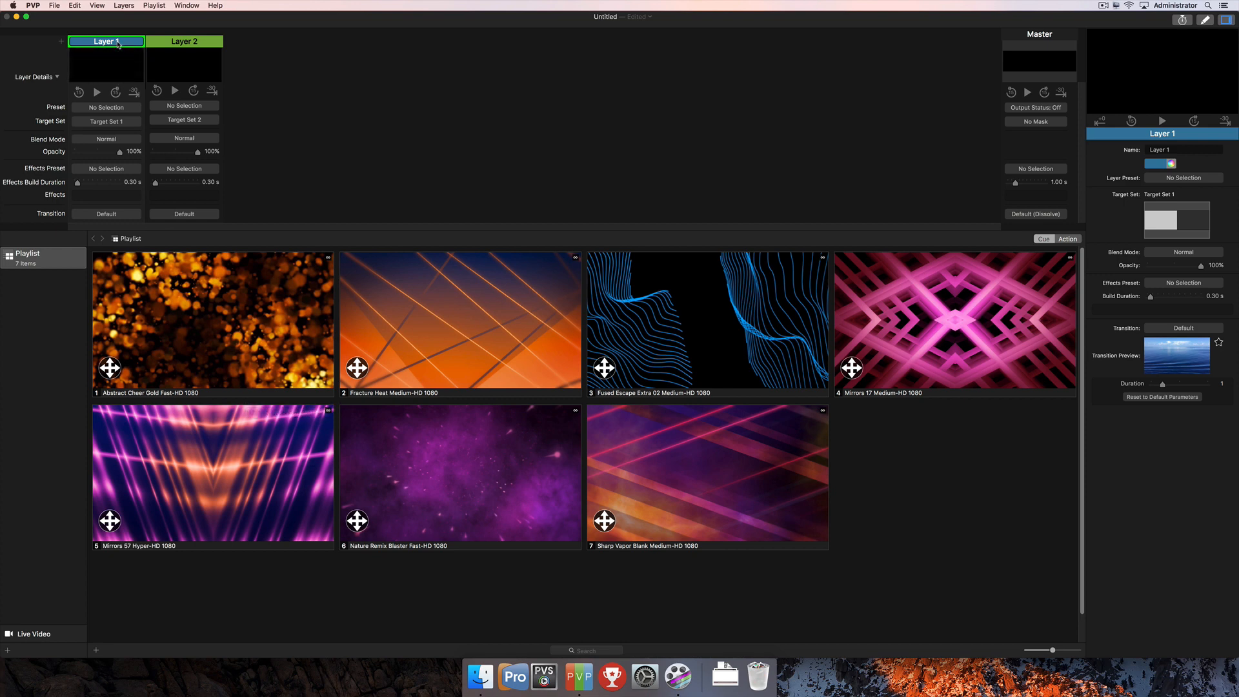
{"action": "mouse_move", "coordinate": [960, 347]}
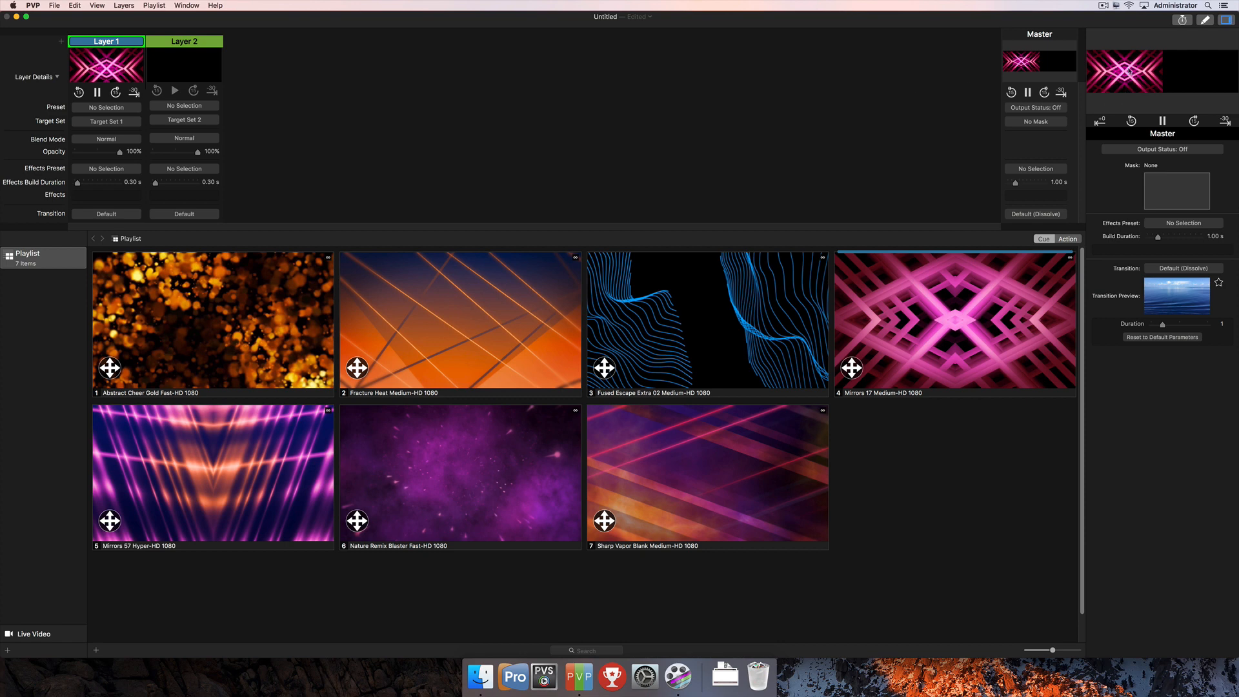
- Target Layer 2 and play the Fracture Heat clip on it alongside Mirrors 17 on Layer 1
{"action": "left_click", "coordinate": [185, 41]}
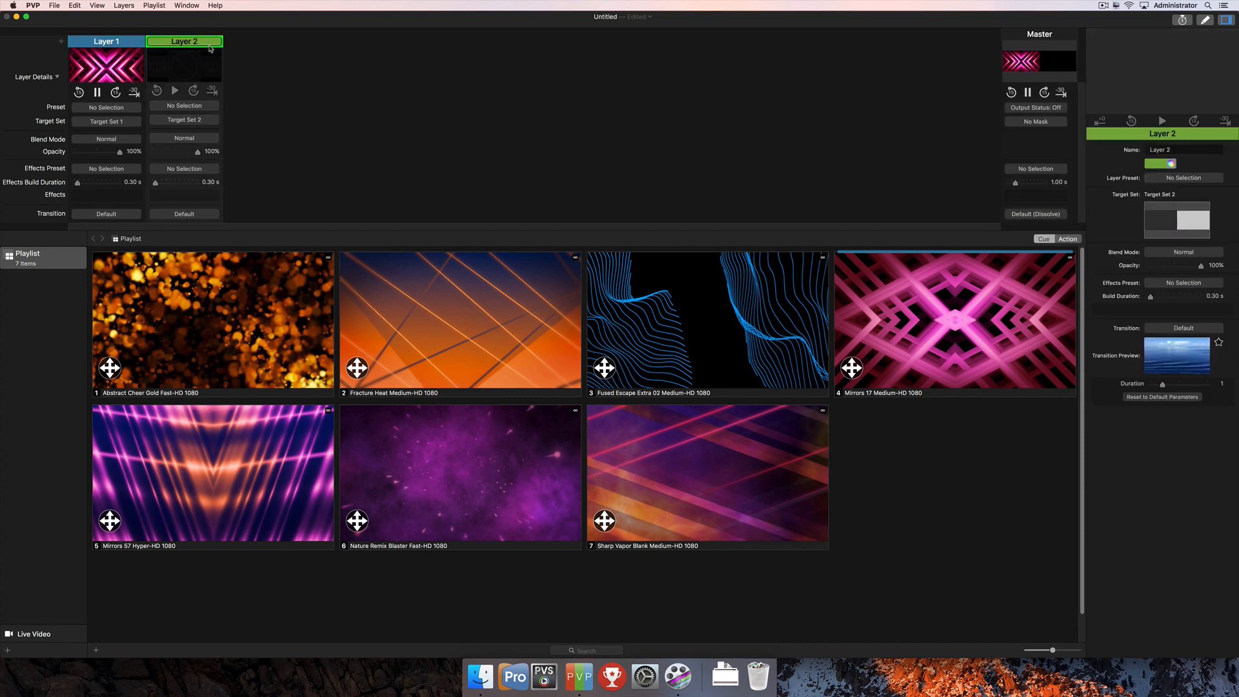
{"action": "left_click", "coordinate": [460, 320]}
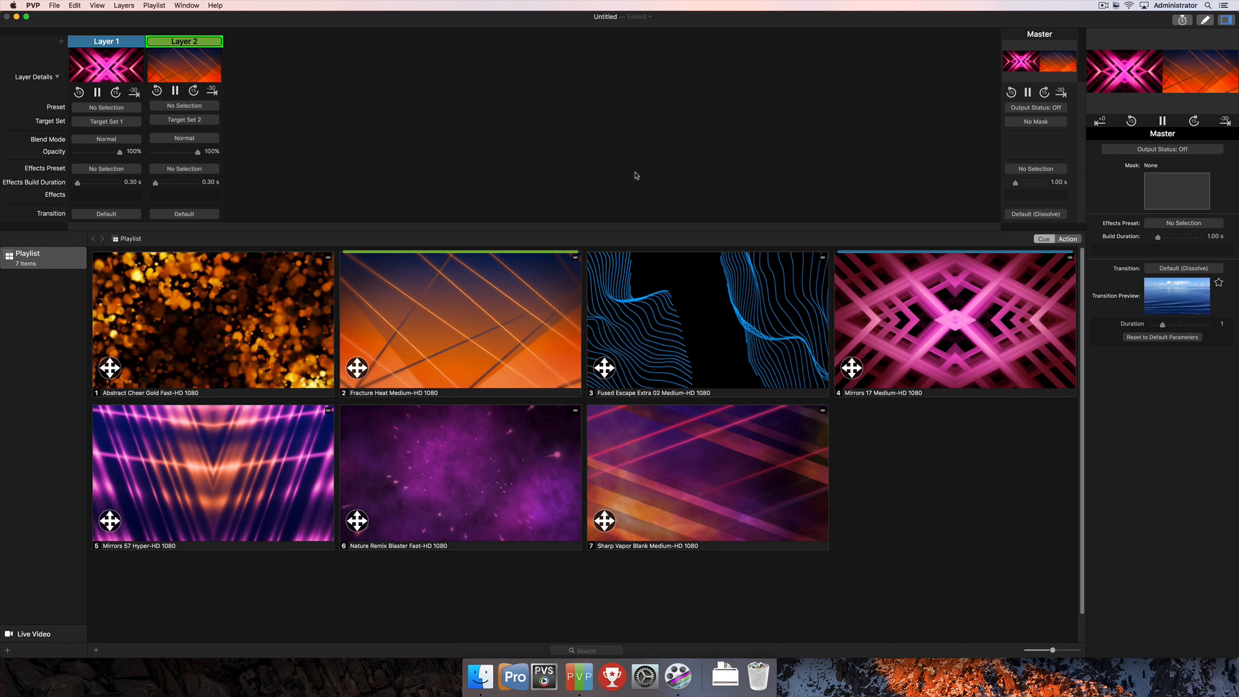
{"action": "mouse_move", "coordinate": [604, 199]}
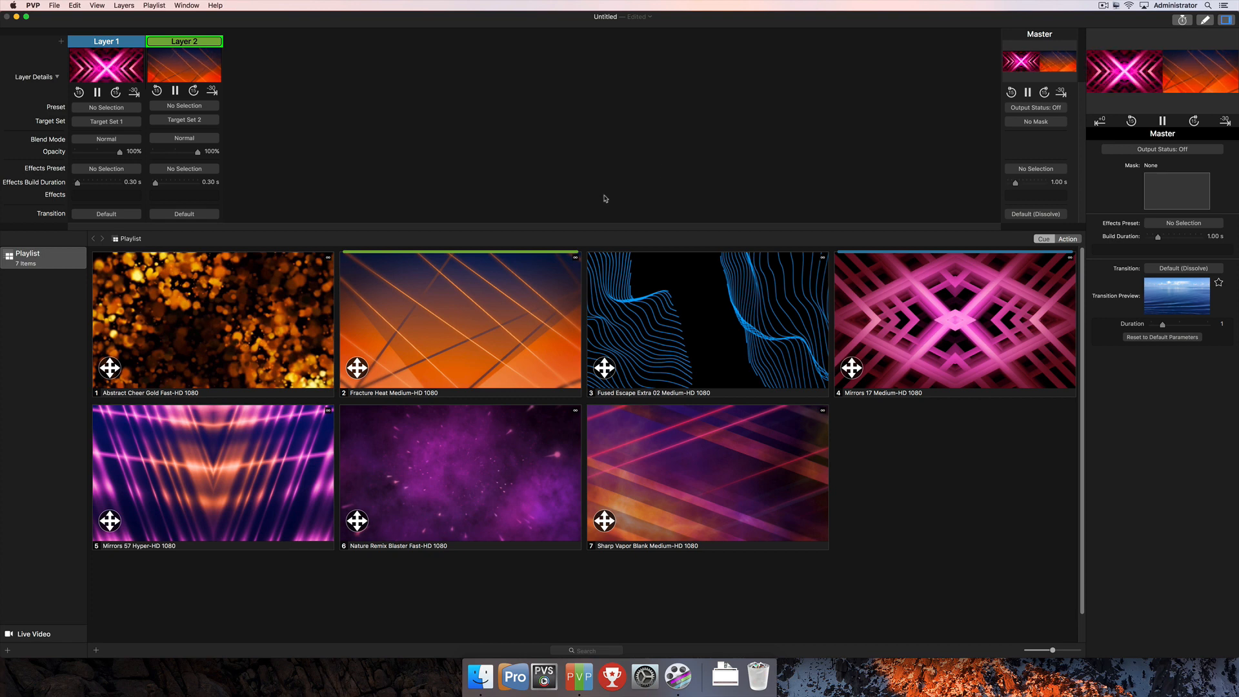